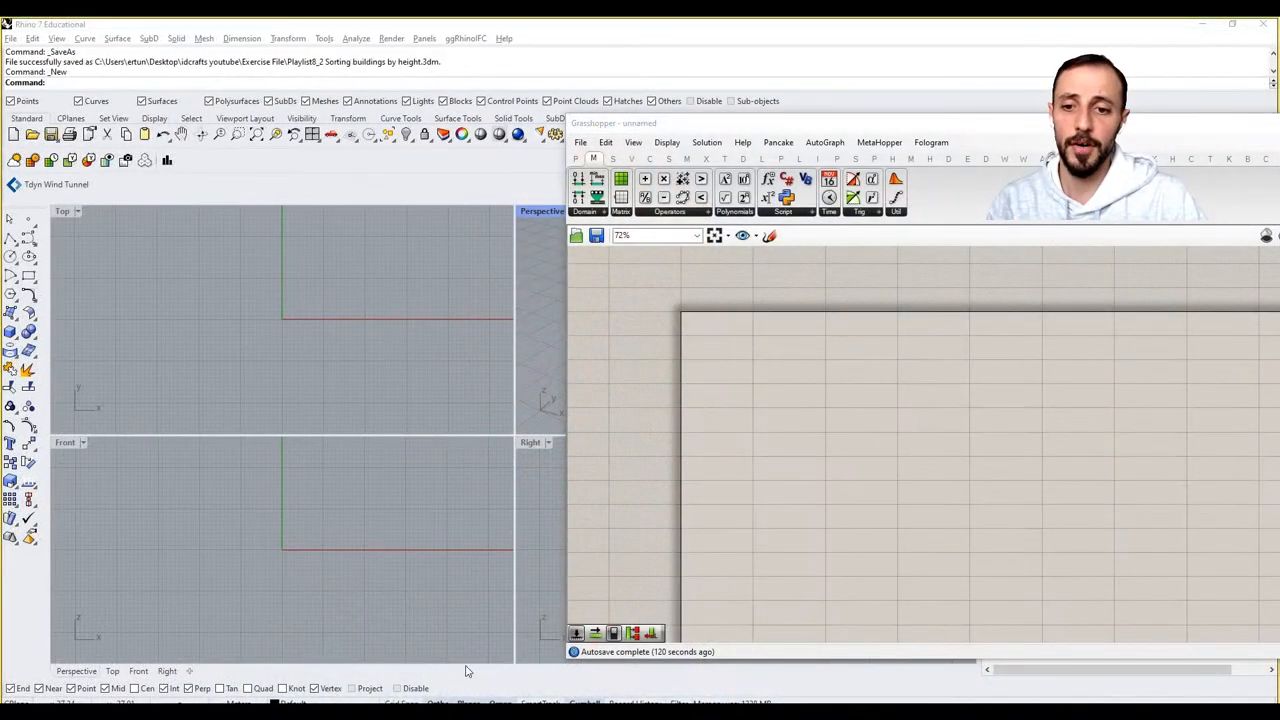
mouse_move(510, 448)
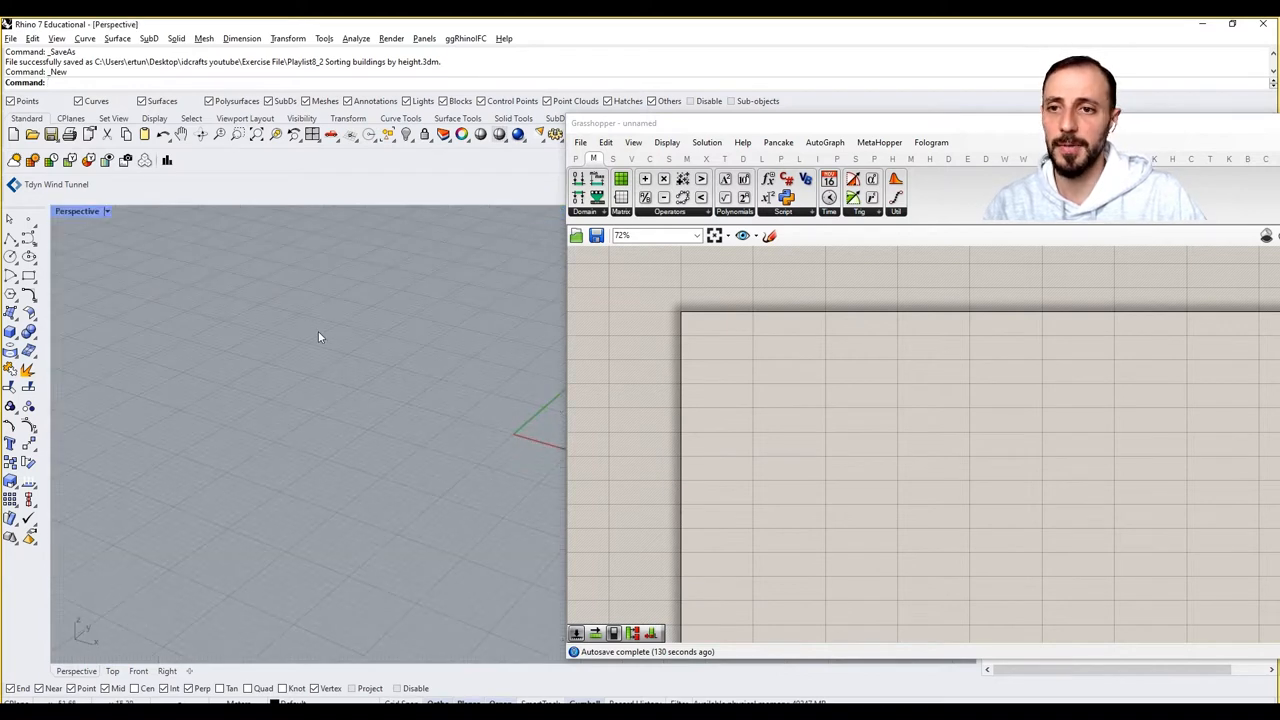
Orbit the maximized Perspective view to look at the grid from a new angle.
left_click_drag(320, 337, 334, 461)
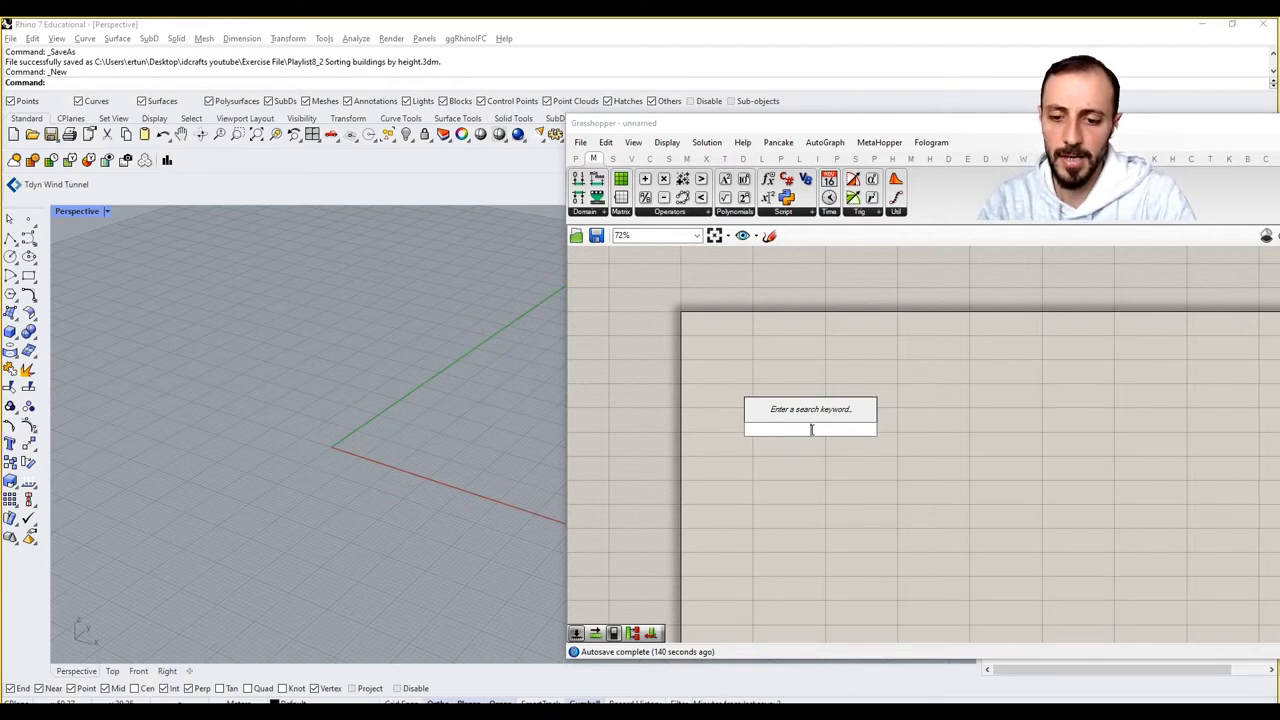
Build two 26-point rows from sliders, Series and Construct Point, the second offset 150 in Y.
type("xy")
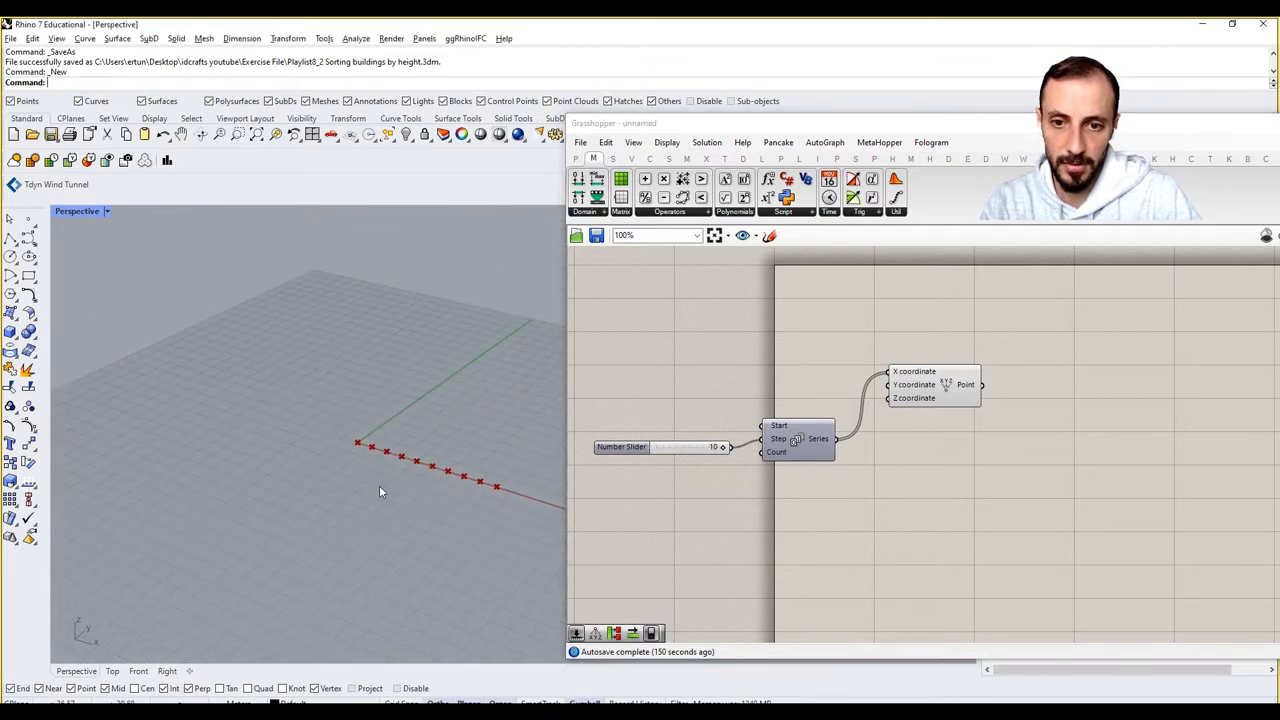
left_click_drag(620, 447, 640, 424)
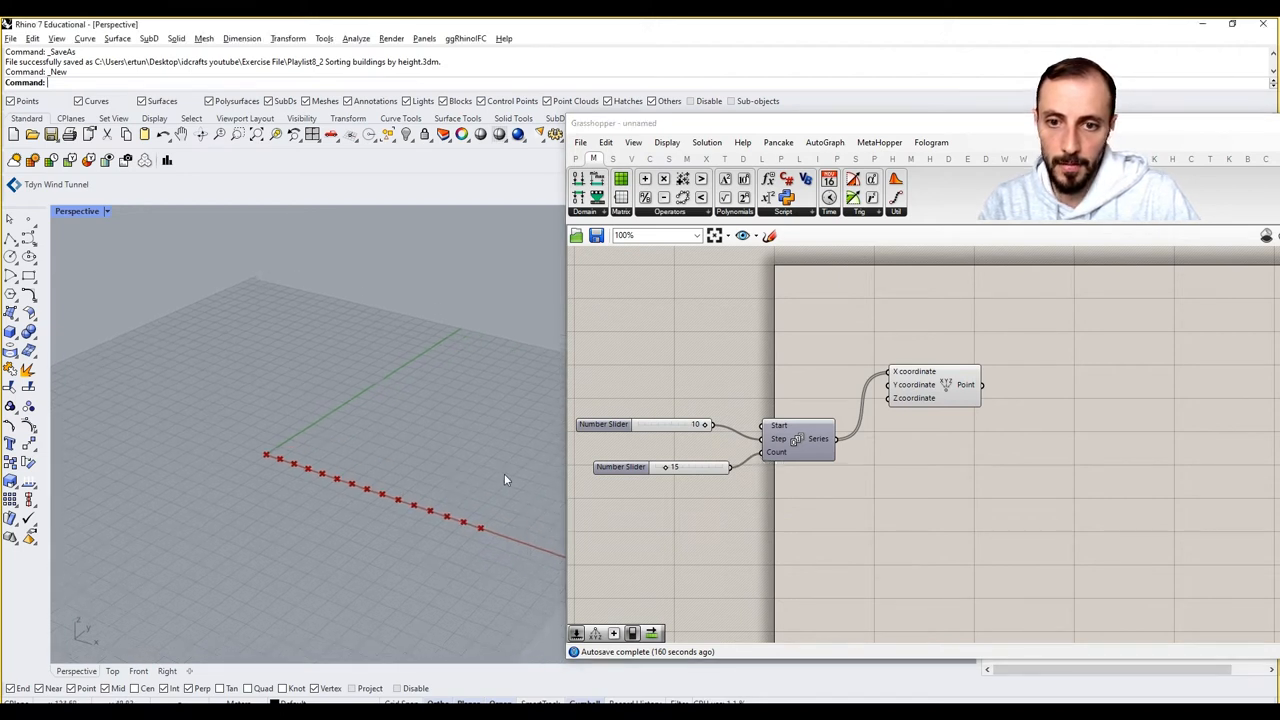
left_click_drag(675, 467, 681, 467)
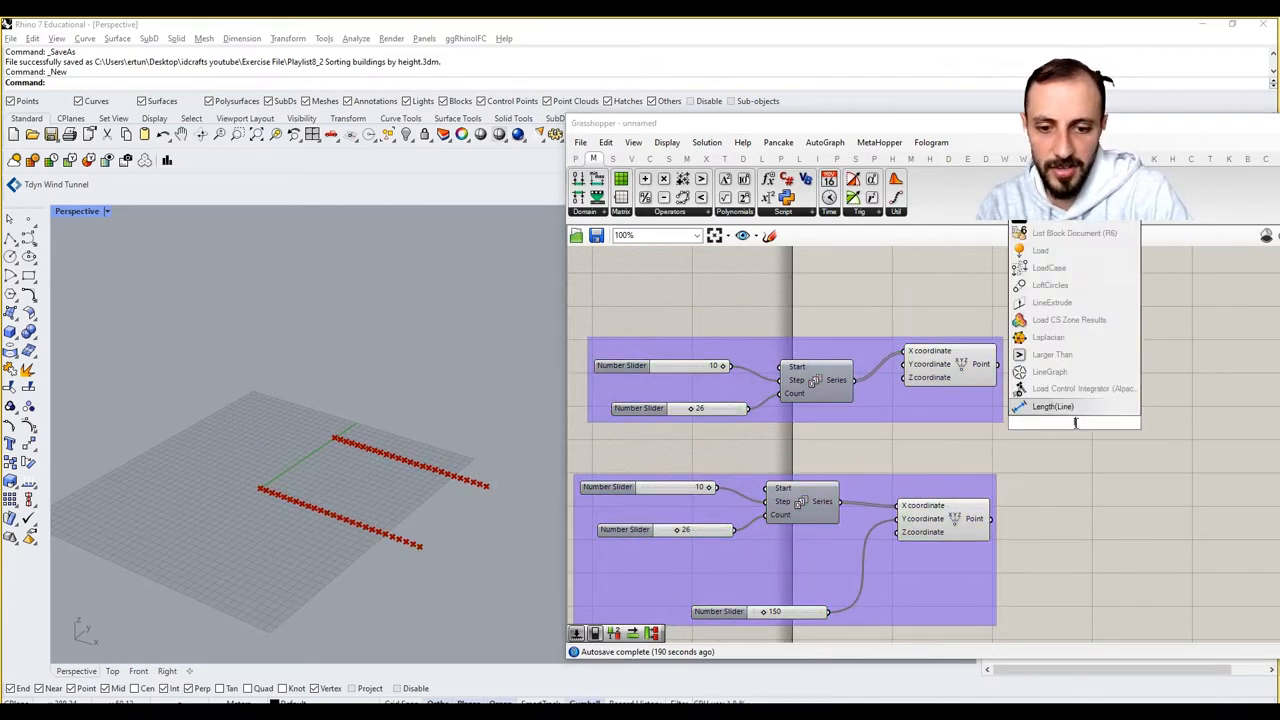
Add Line between the point rows, loft the lines, and turn off the Line preview.
left_click(1052, 406)
type("loft")
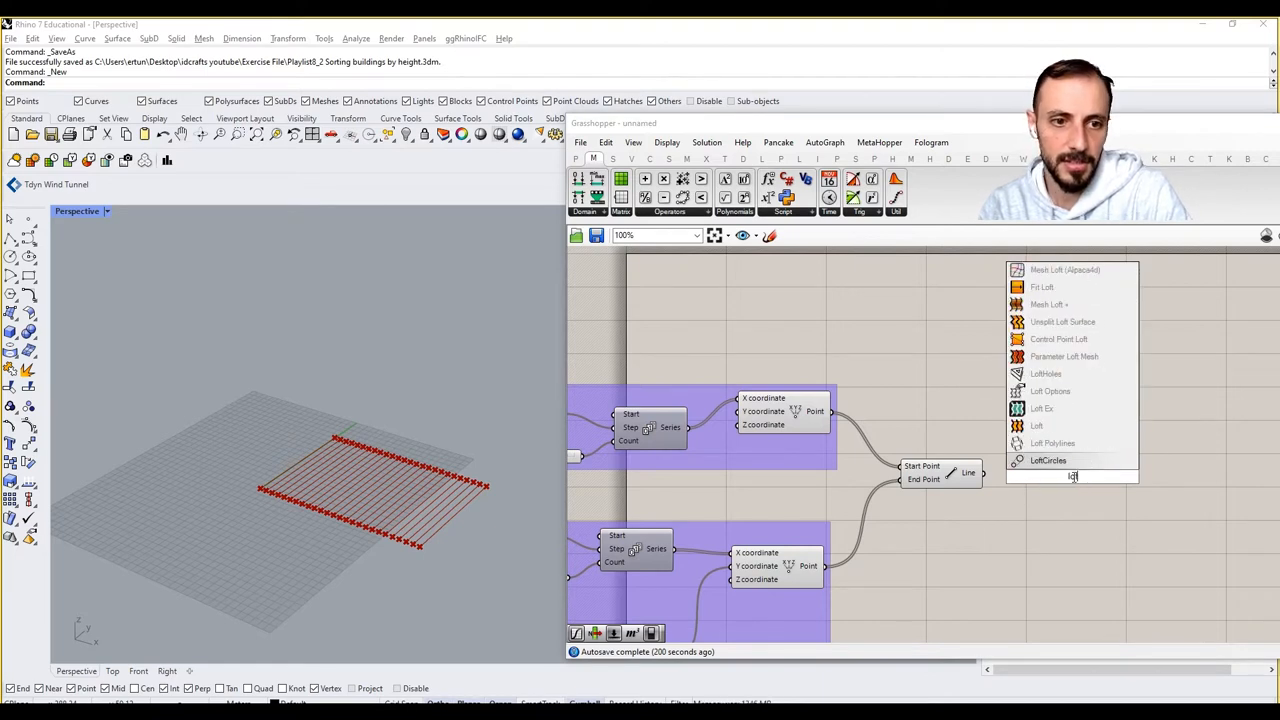
left_click(1037, 425)
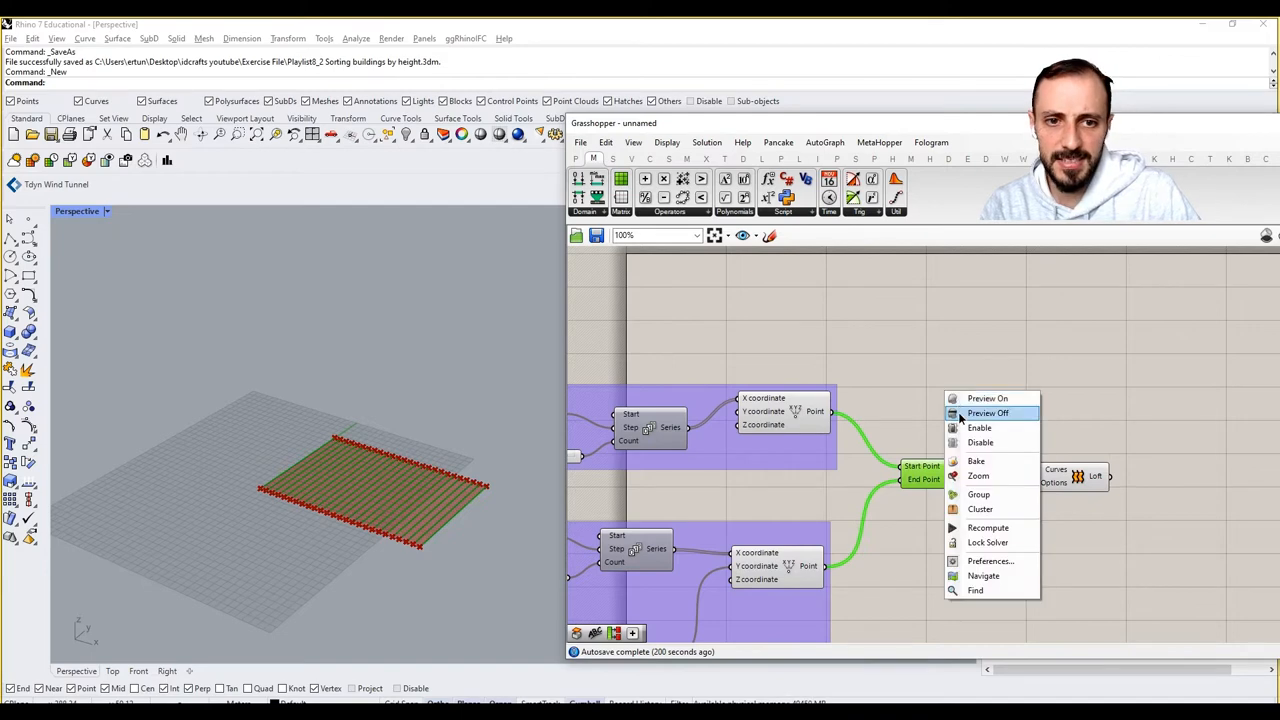
left_click(988, 413)
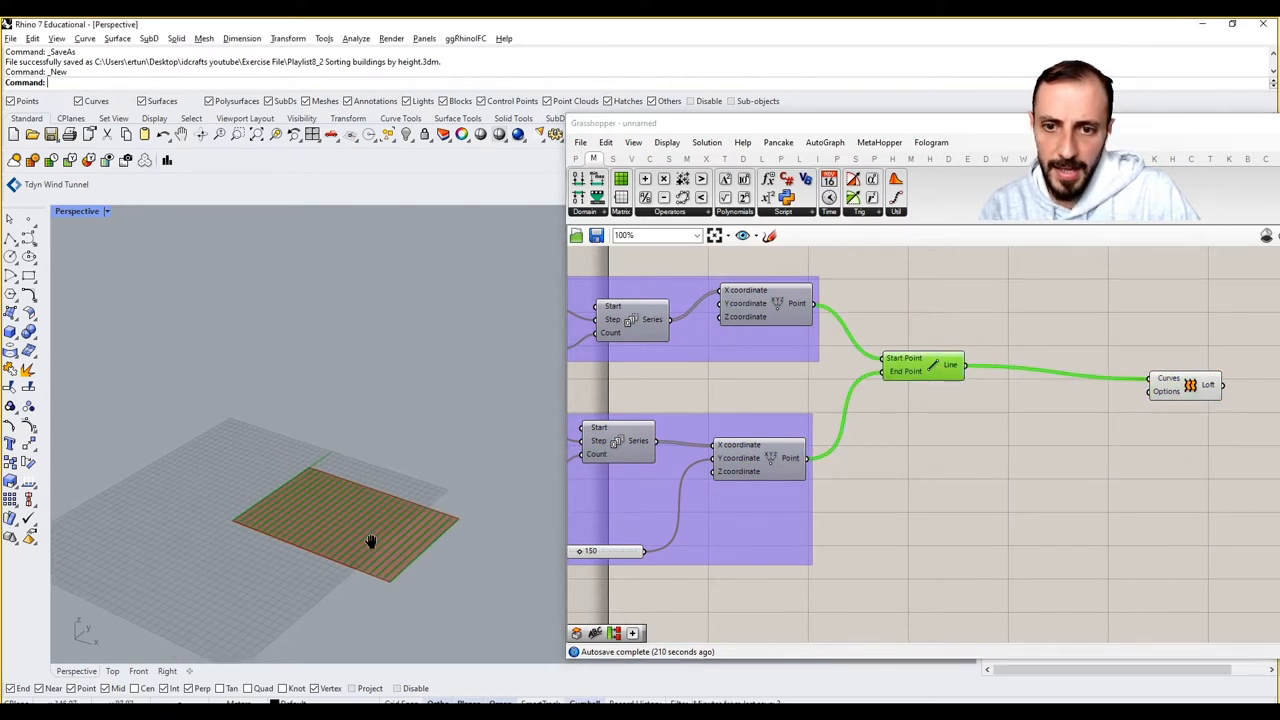
left_click(905, 364)
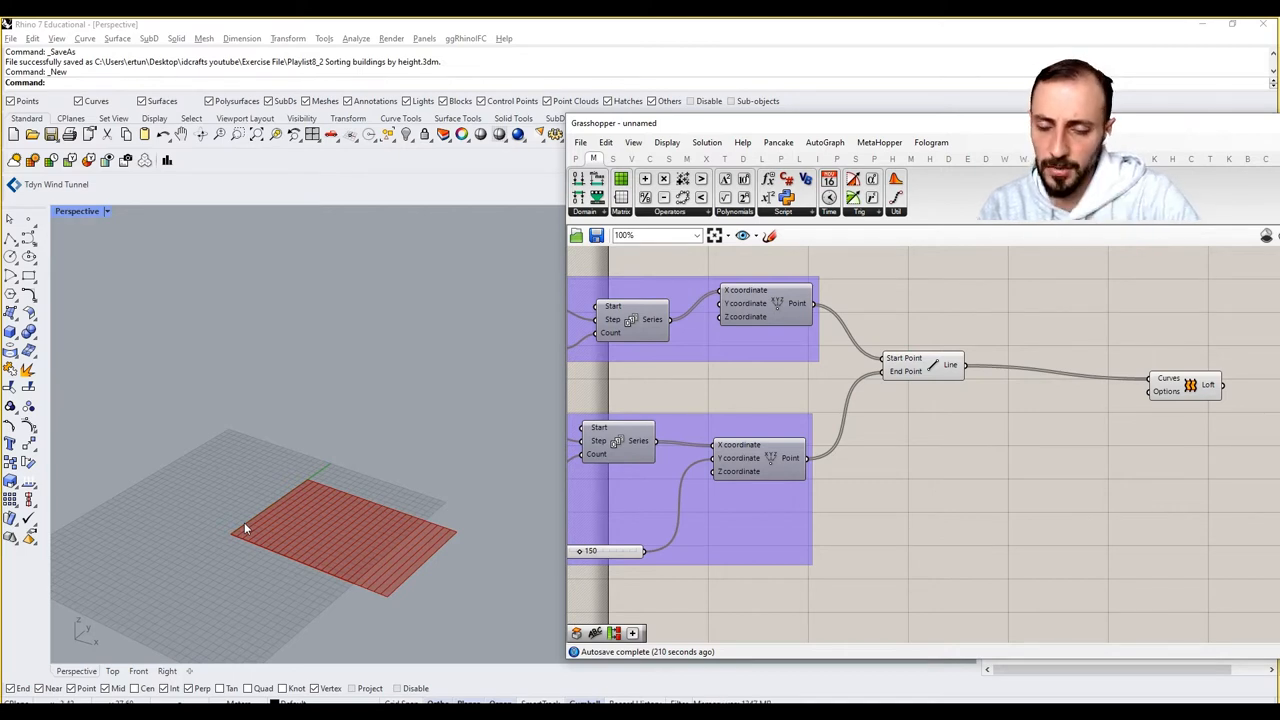
mouse_move(343, 508)
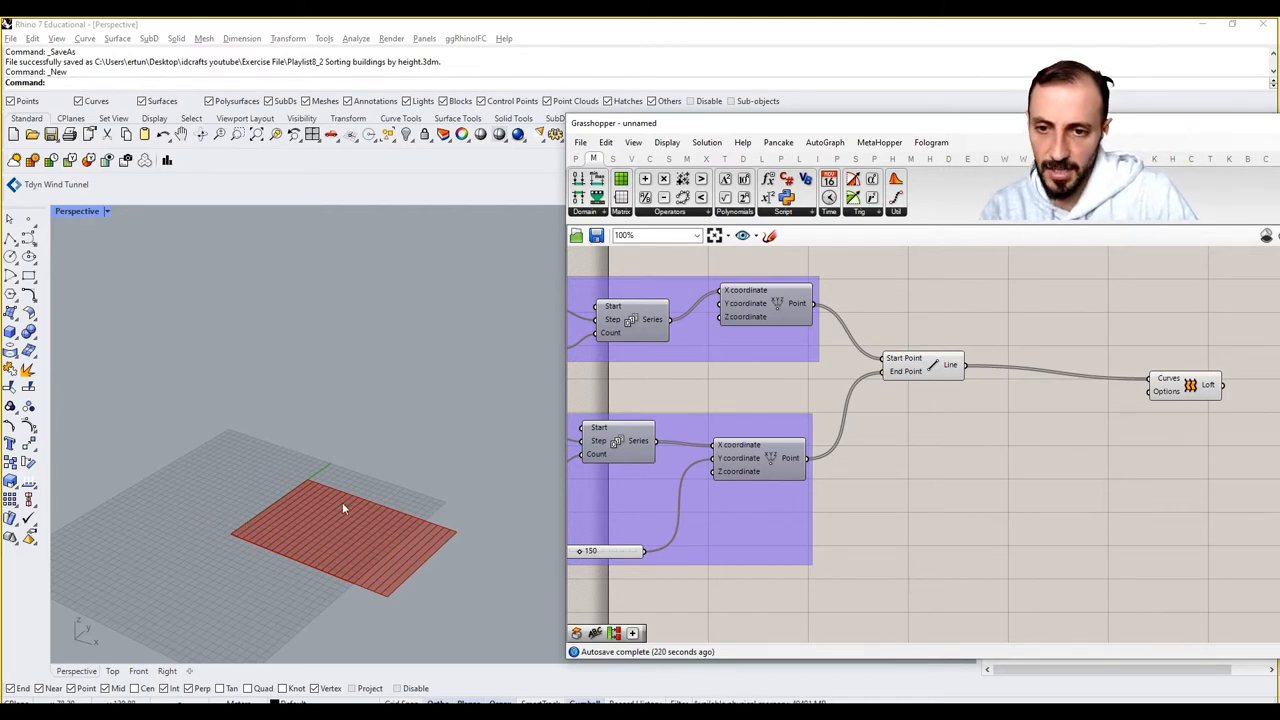
mouse_move(337, 557)
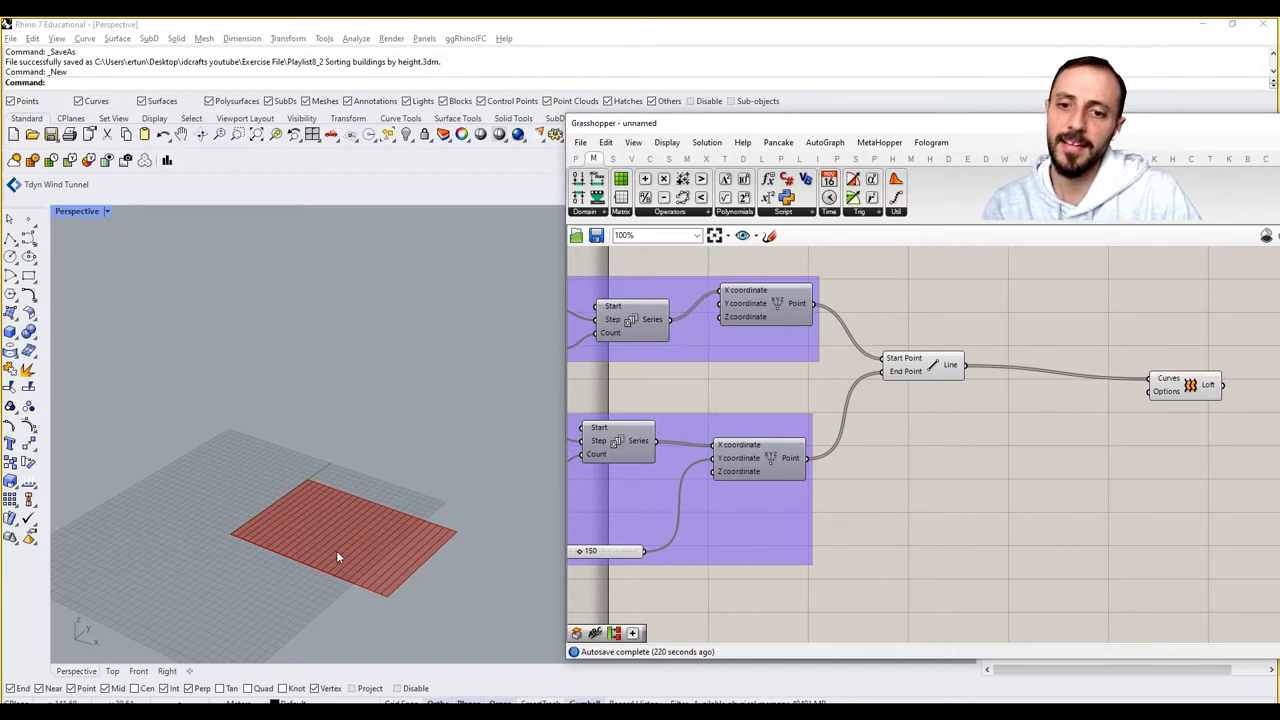
mouse_move(476, 568)
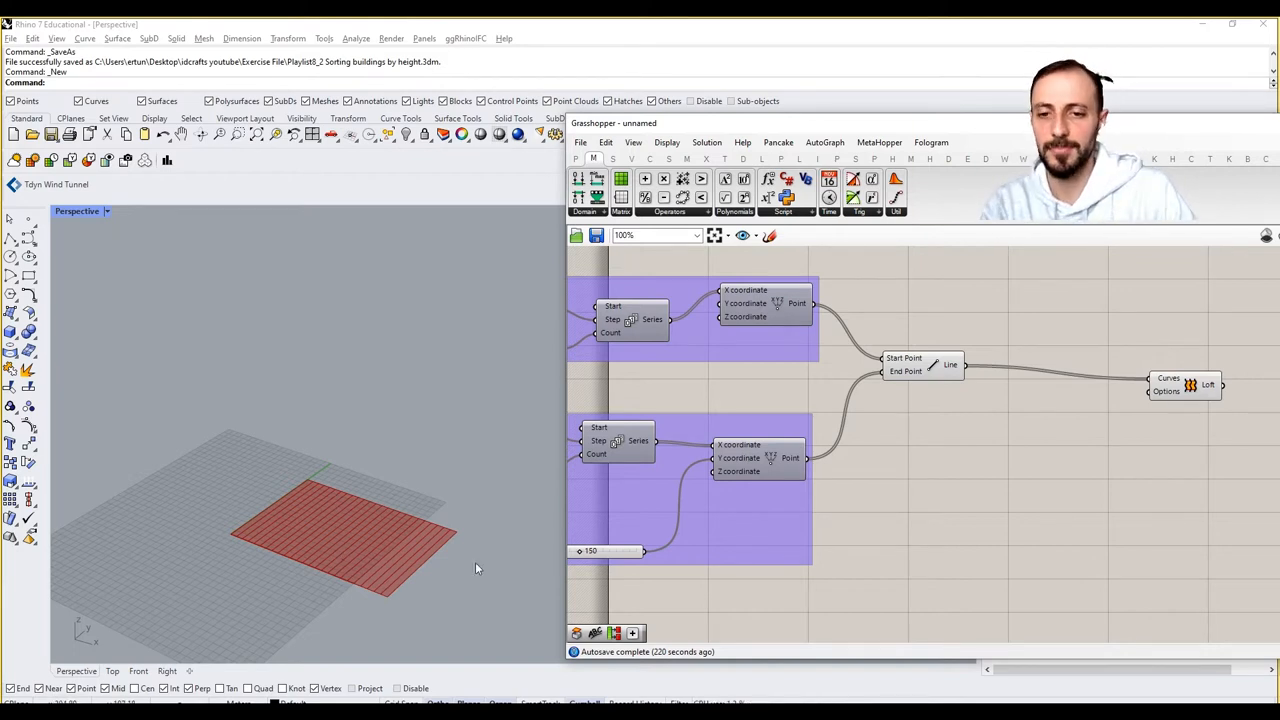
mouse_move(1076, 391)
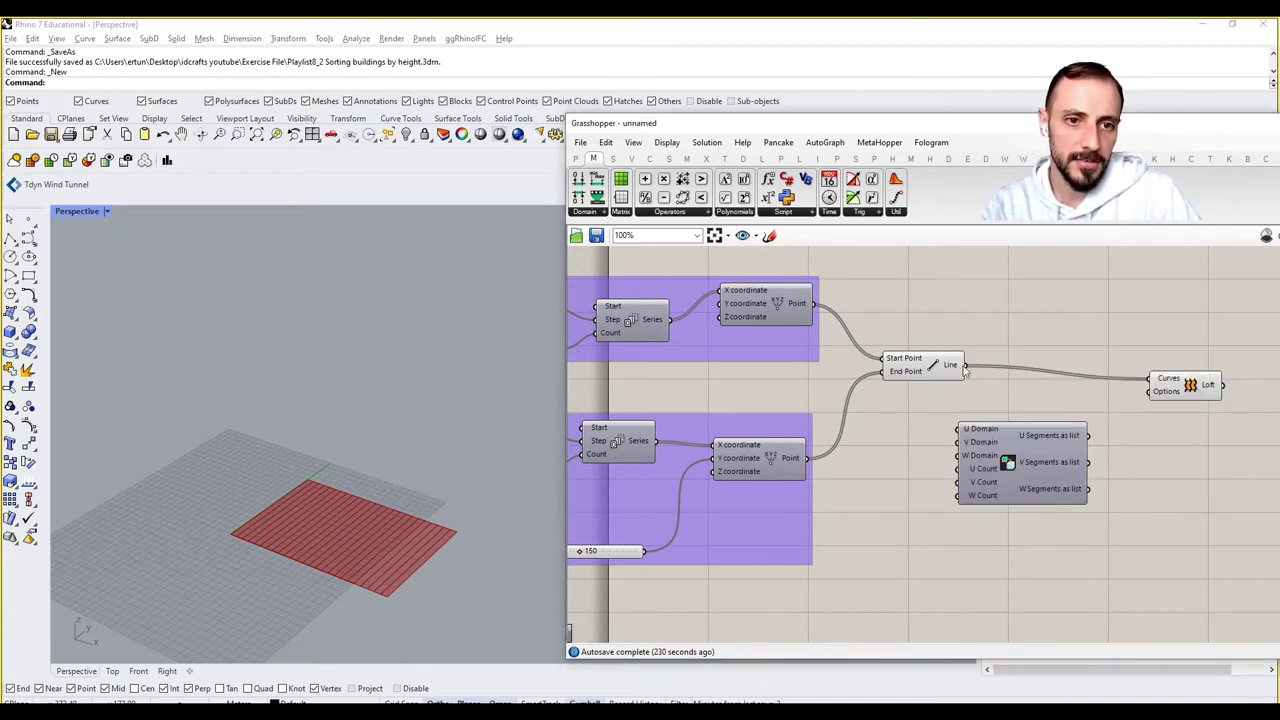
Place a Divide Curve component fed by the Line component's output.
double_click(1000, 413)
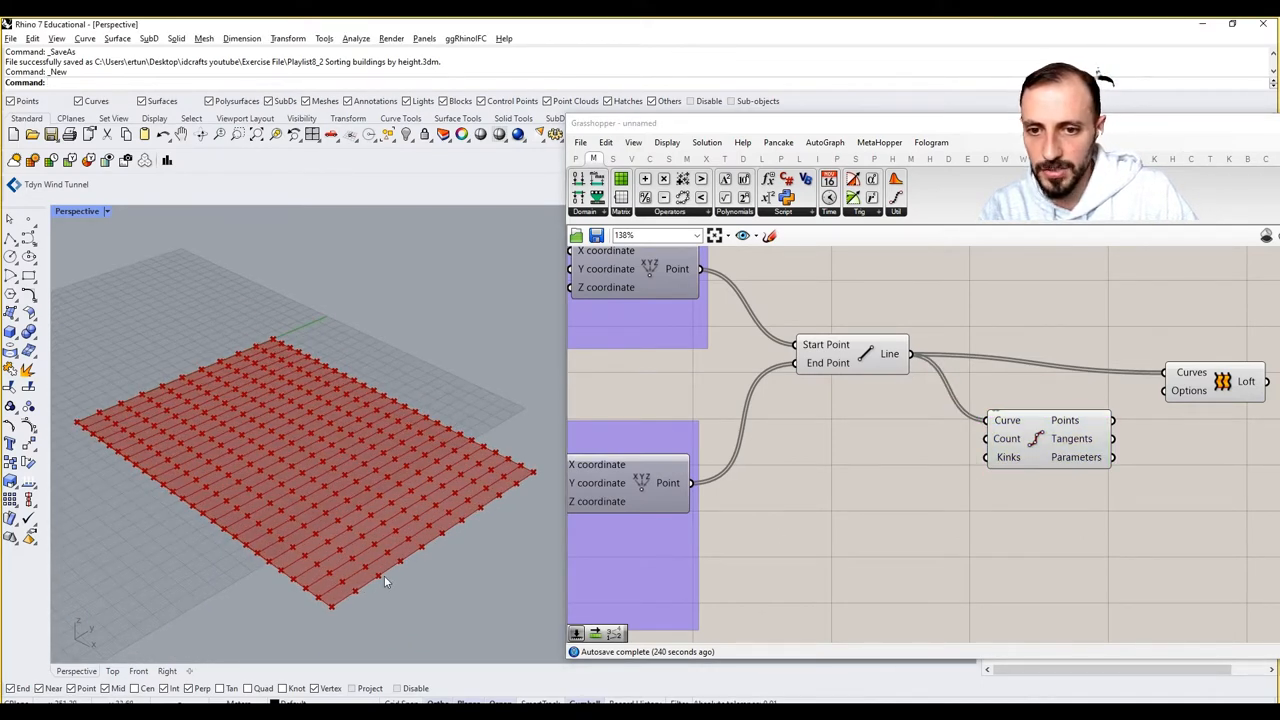
mouse_move(367, 590)
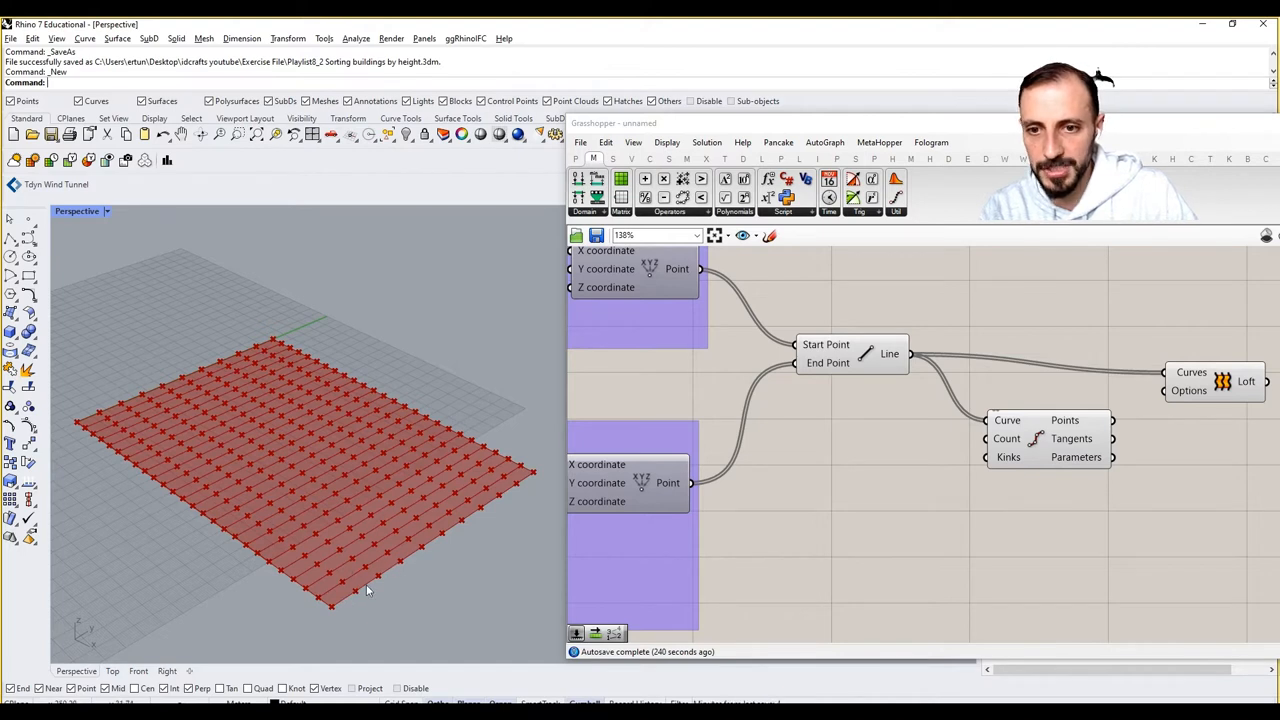
mouse_move(427, 576)
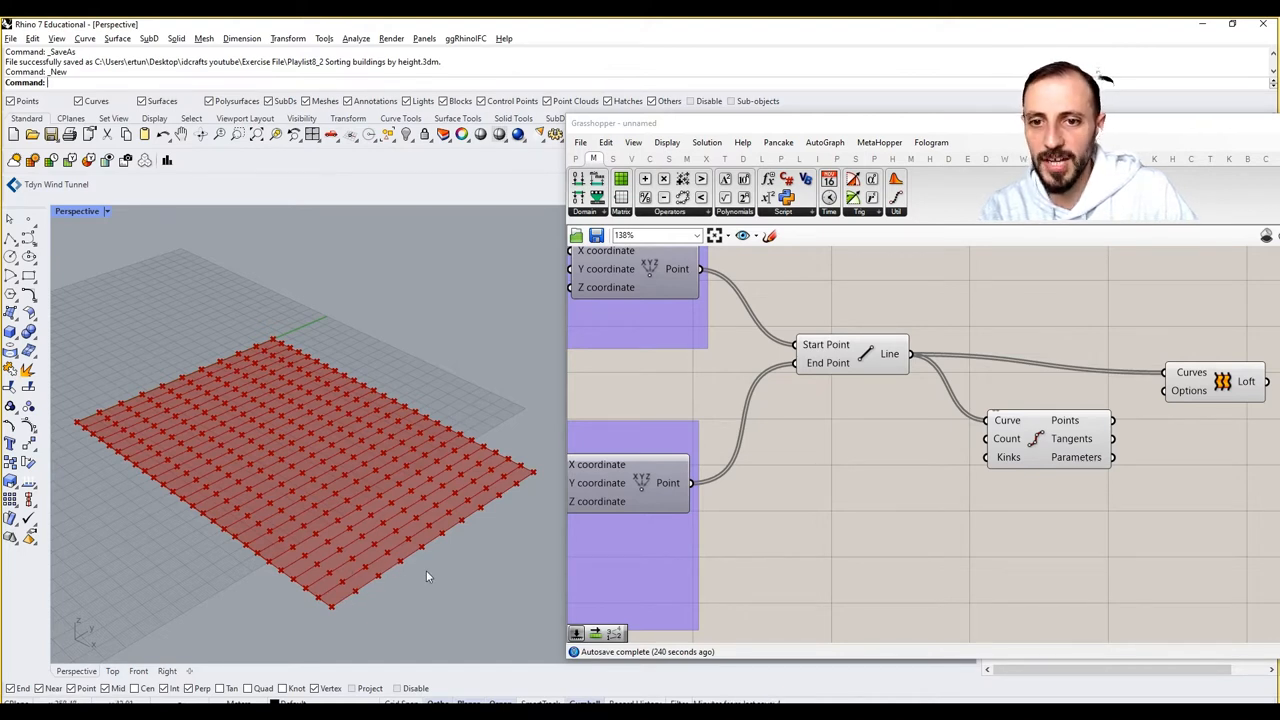
left_click(1050, 425)
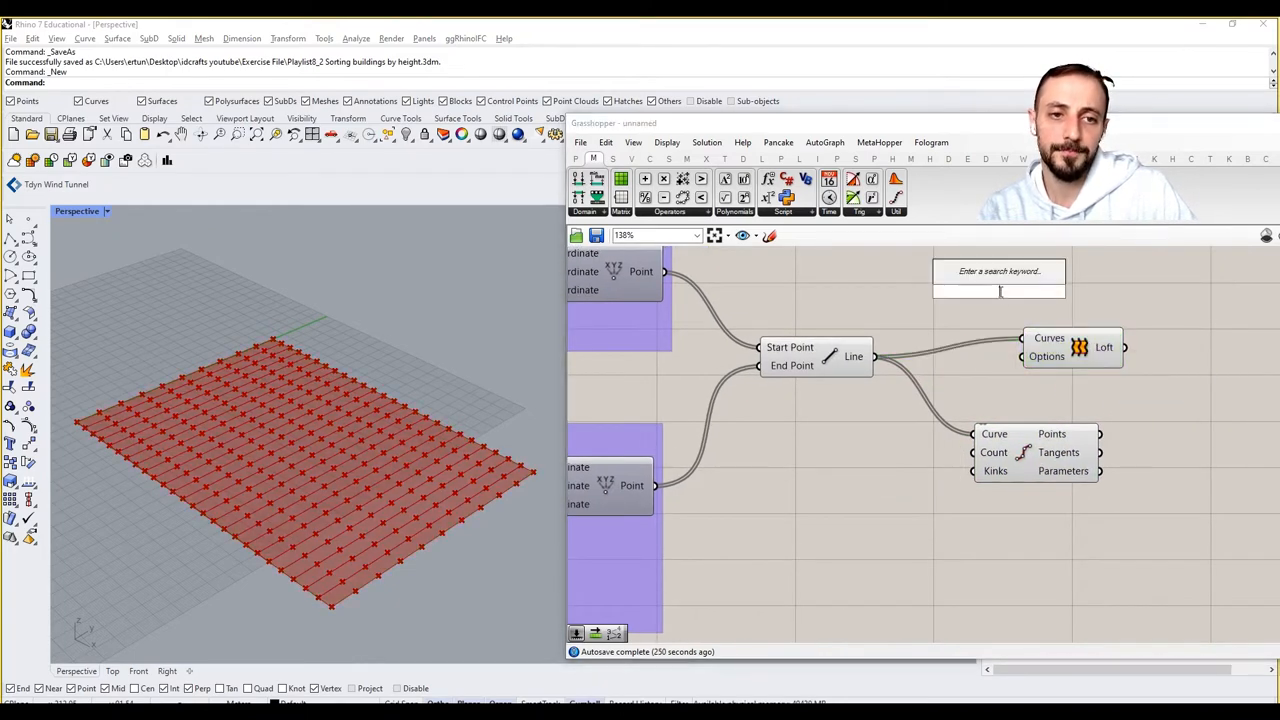
Add an Evaluate Surface component and a 2D MD Slider for the attractor.
type("evalua")
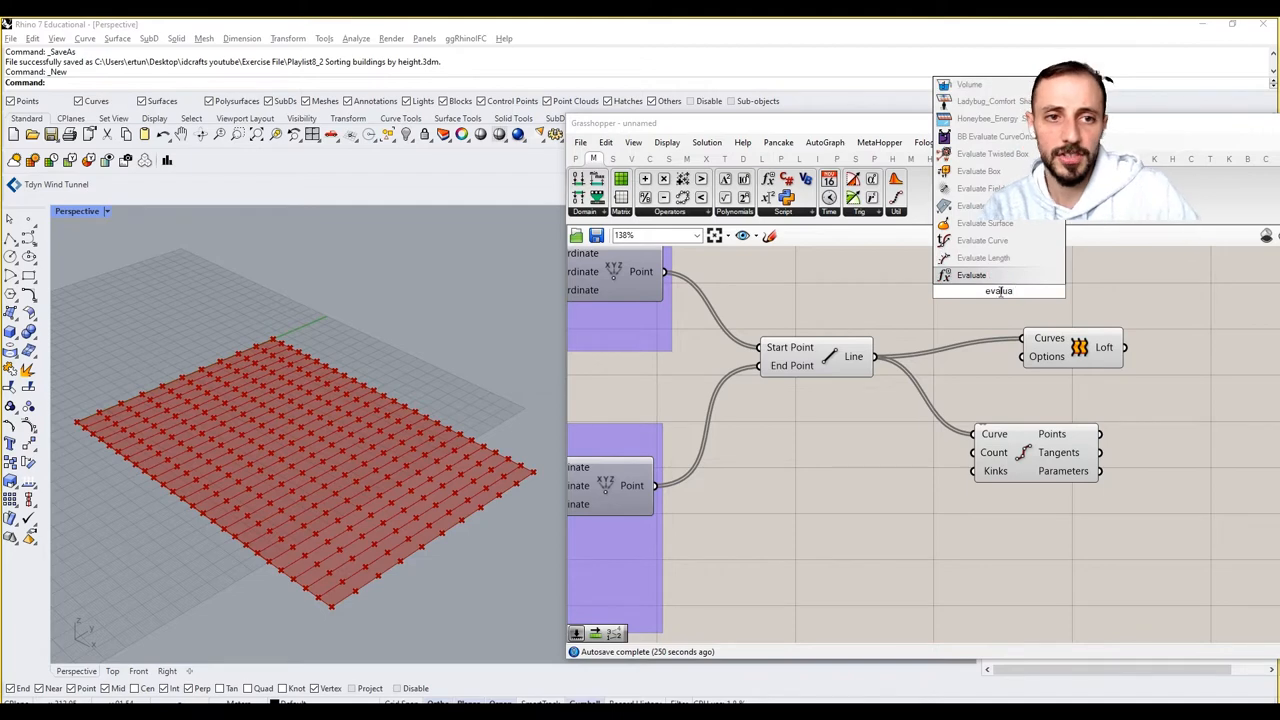
left_click(984, 222)
type("md")
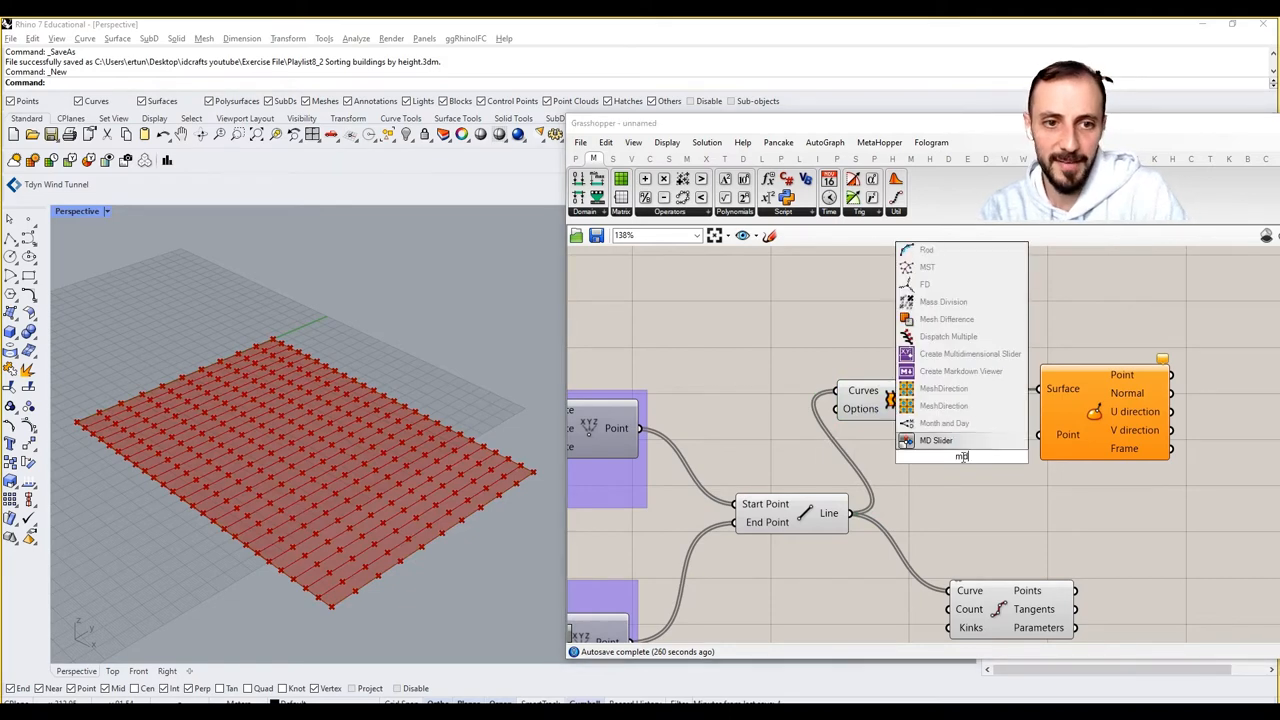
left_click(936, 440)
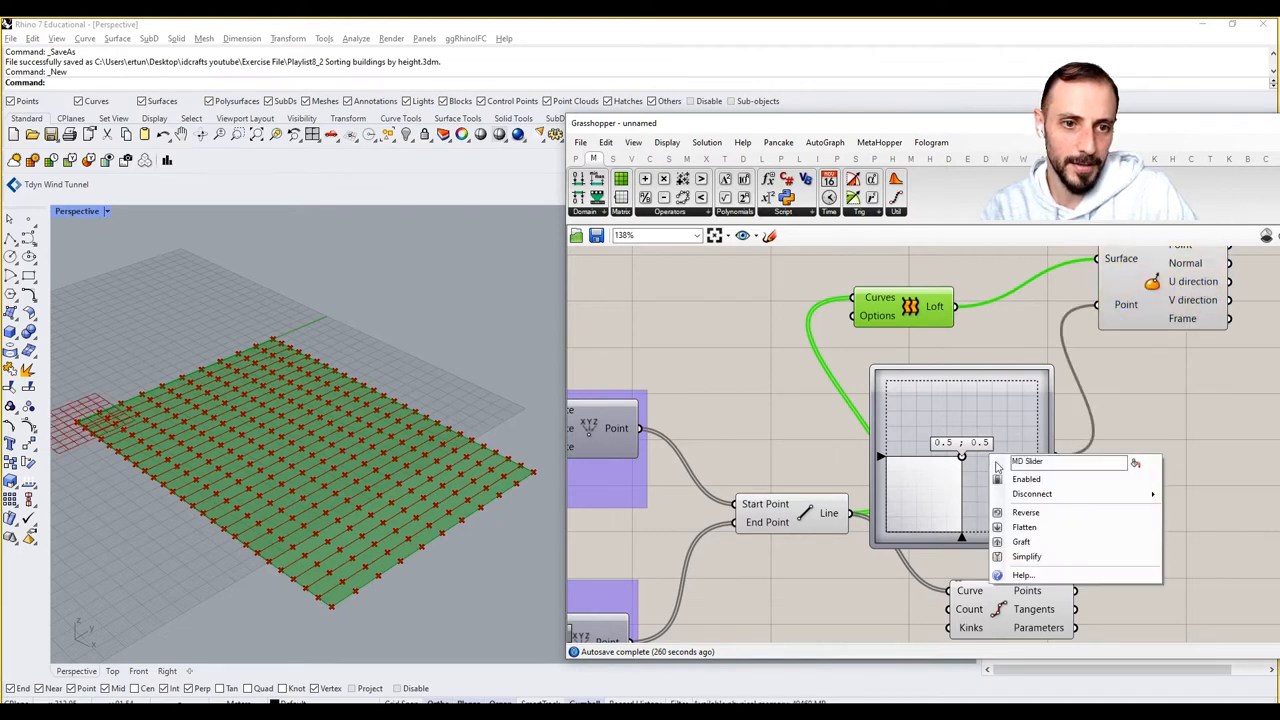
mouse_move(1021, 541)
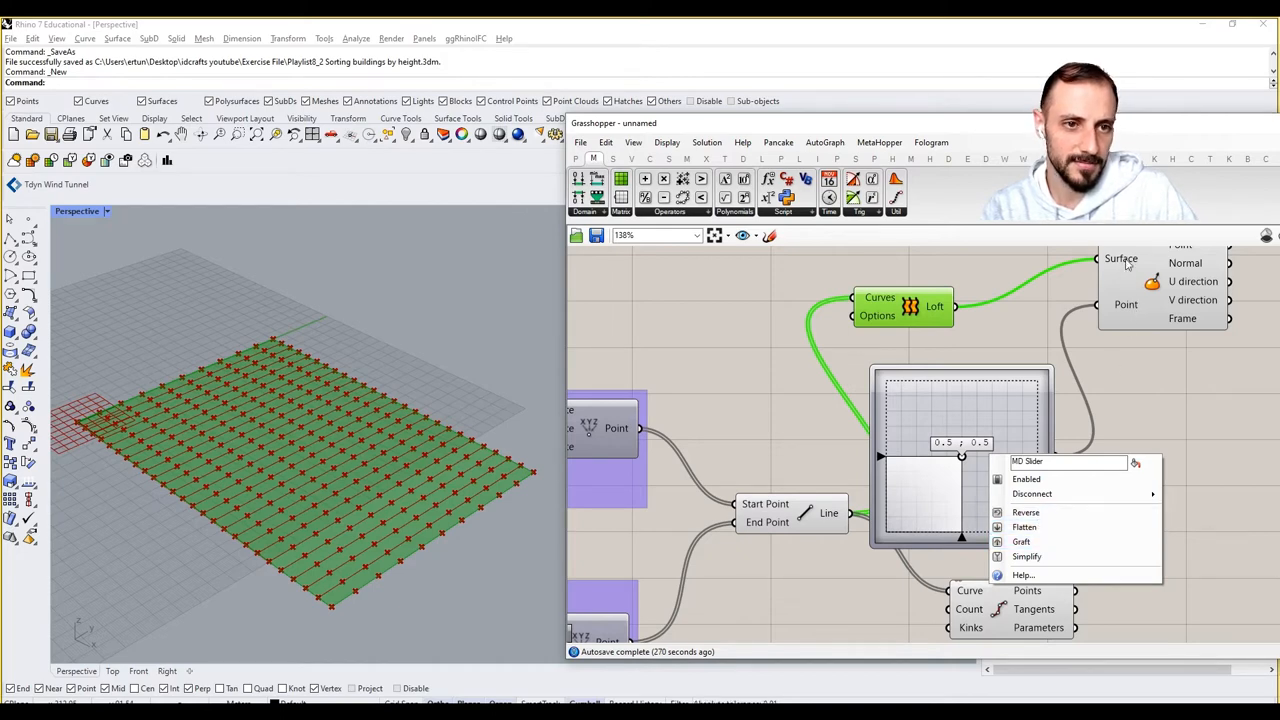
Drag the MD Slider to settle the attractor near the grid centre, about 0.6 ; 0.61.
left_click(1173, 458)
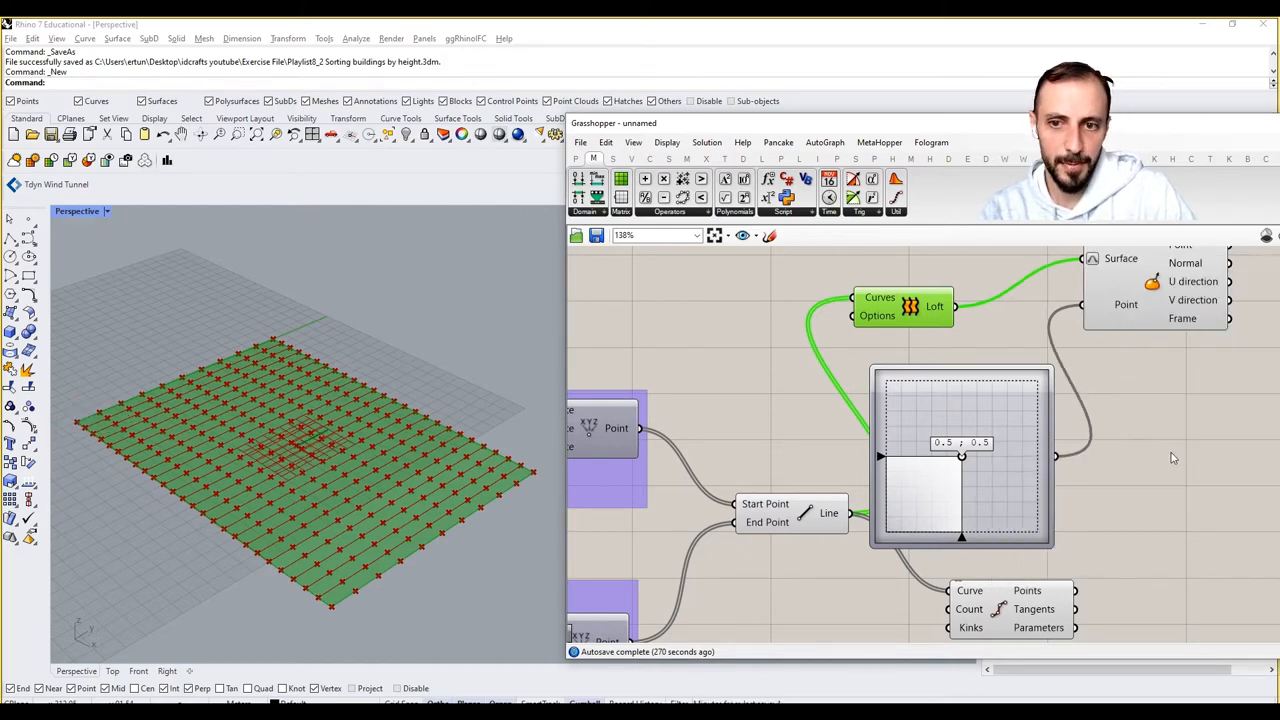
left_click_drag(960, 457, 890, 531)
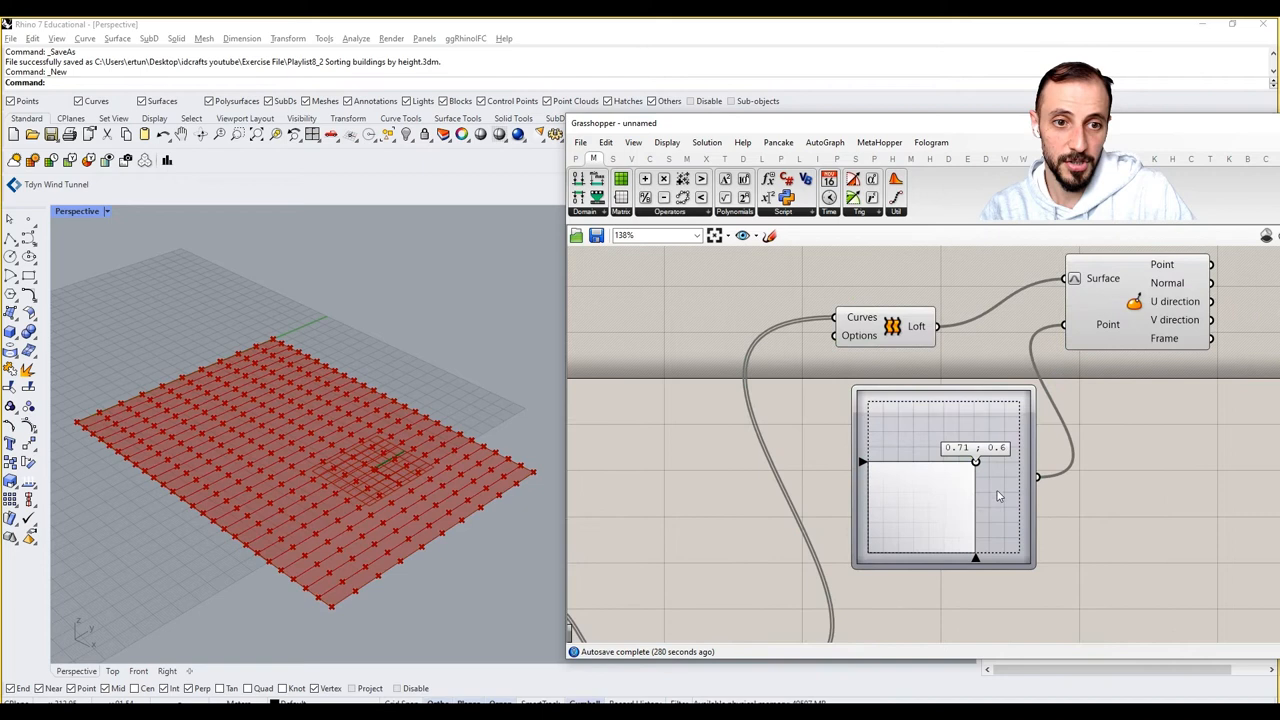
left_click_drag(975, 462, 915, 457)
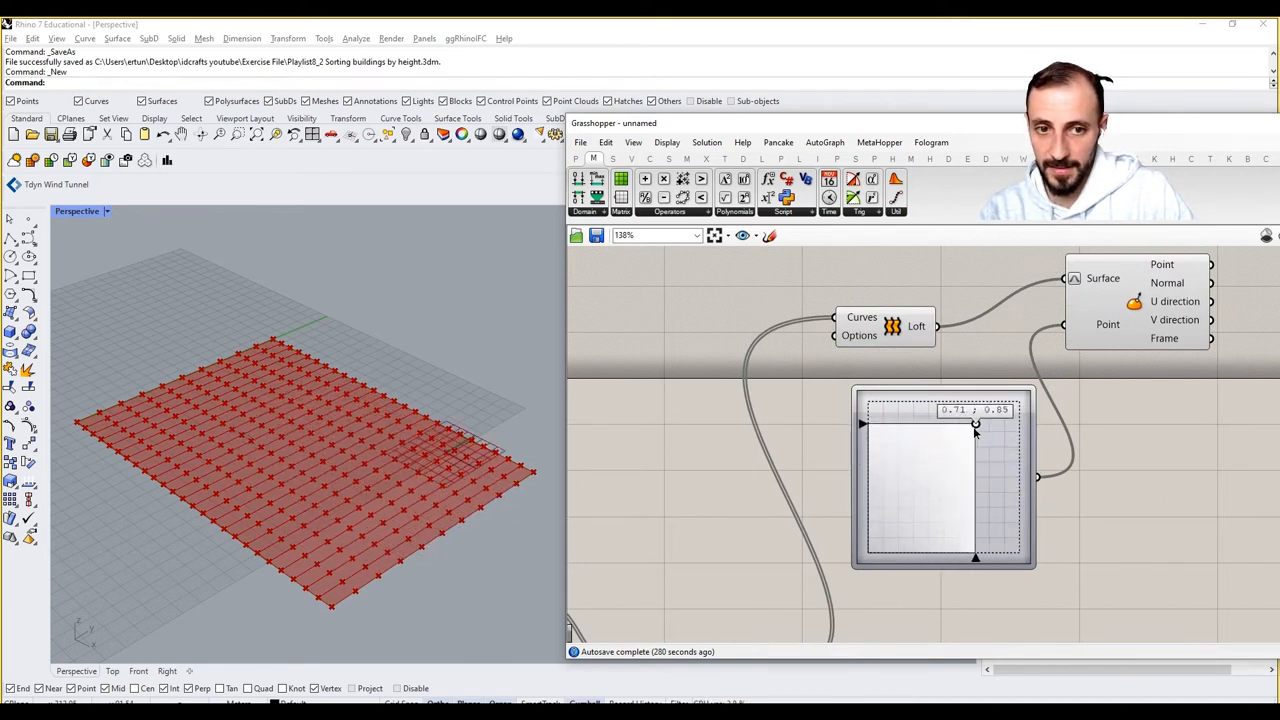
left_click_drag(975, 423, 958, 473)
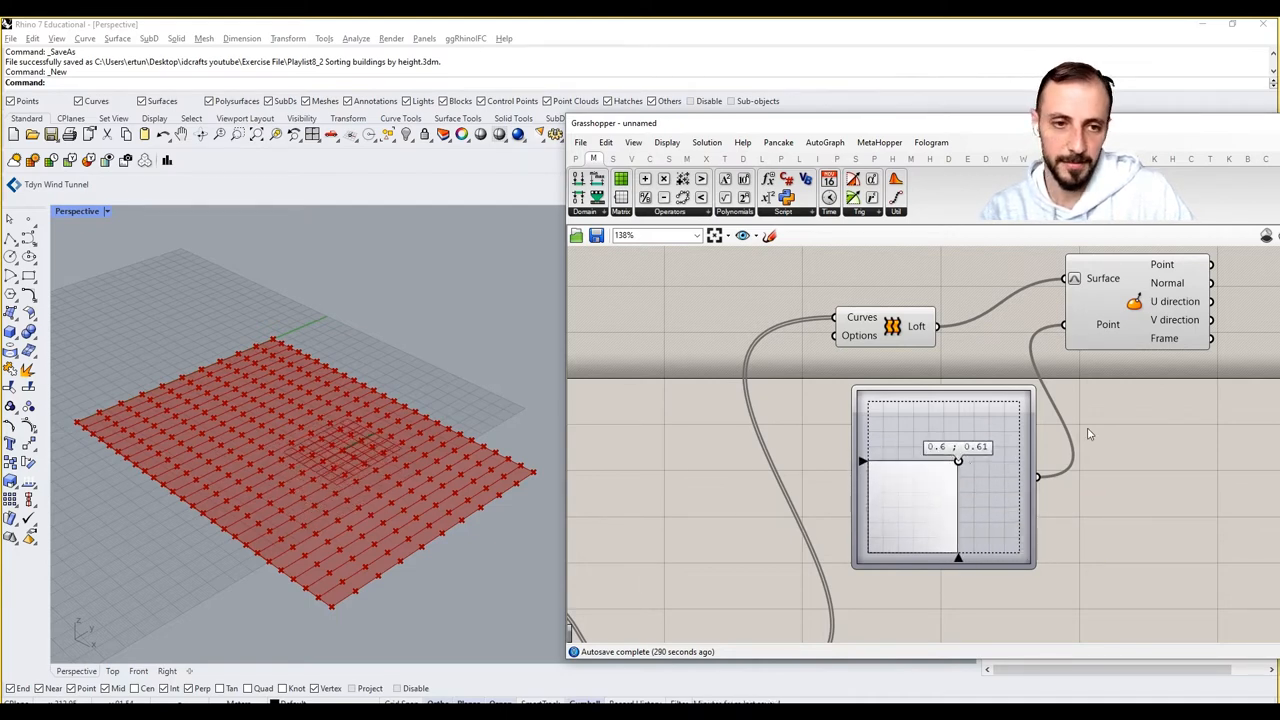
scroll("down", 3)
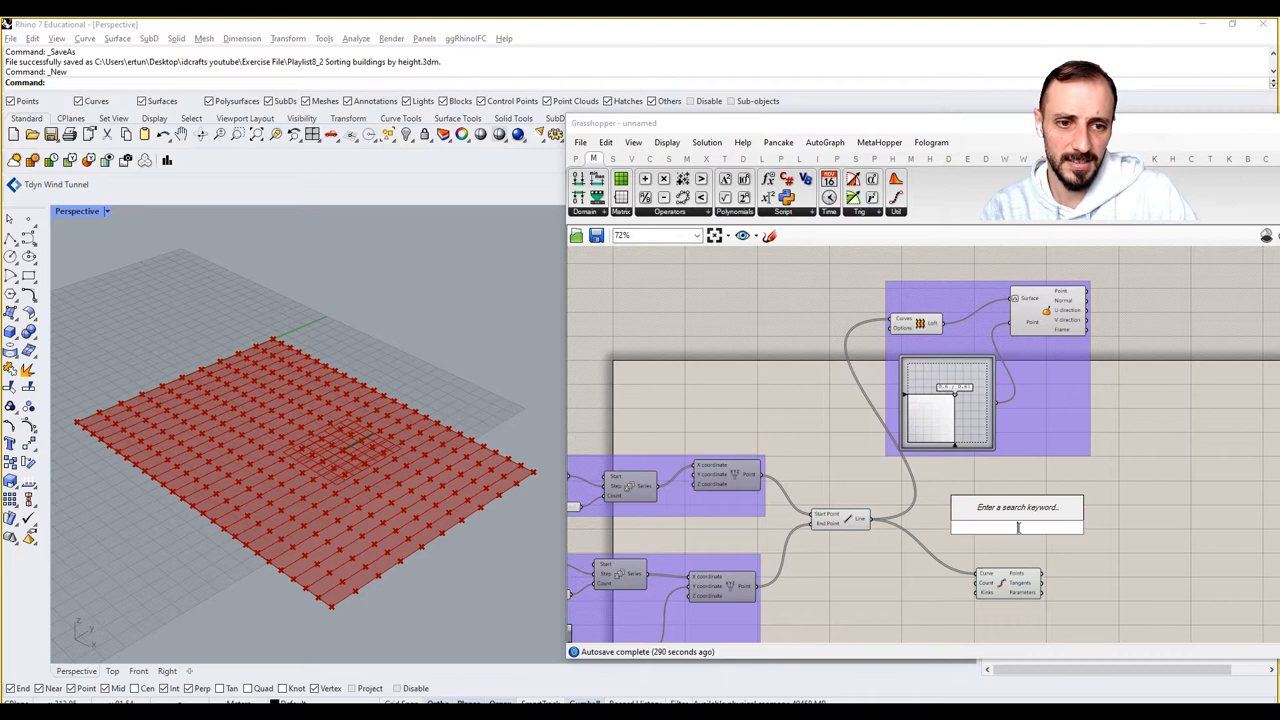
Add a Distance component and feed the attractor point into it.
type("dista")
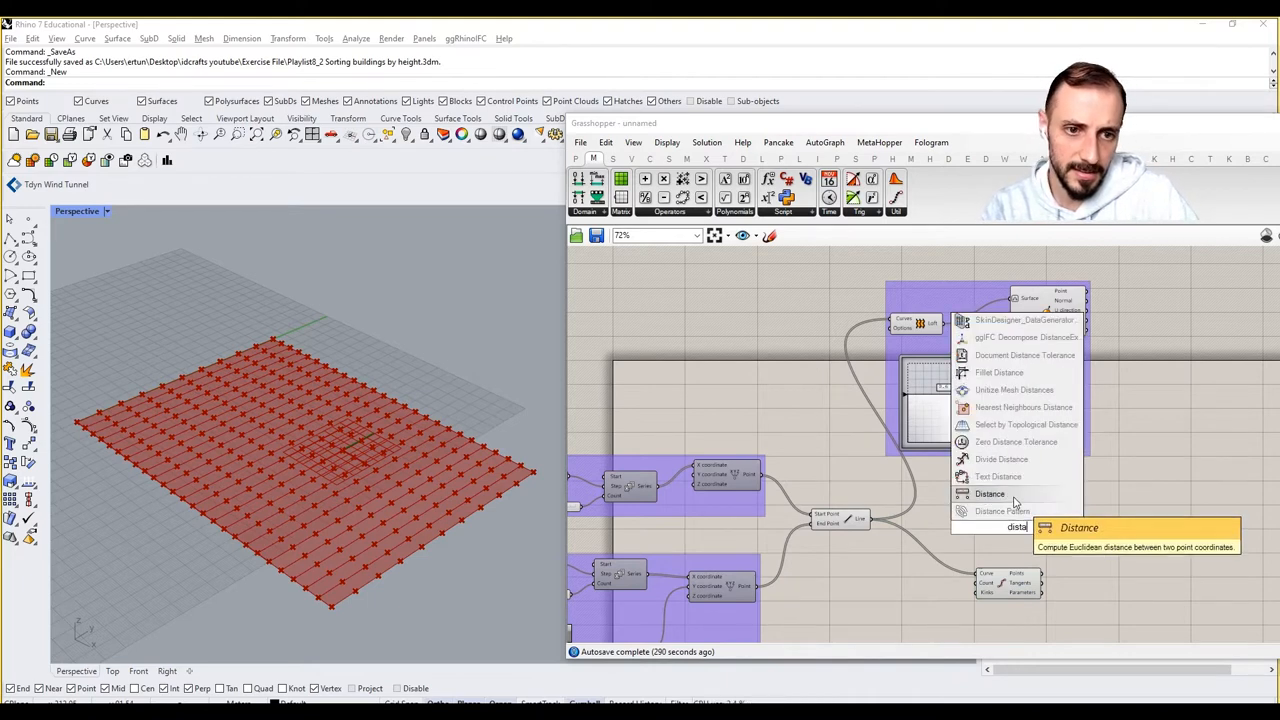
left_click(989, 493)
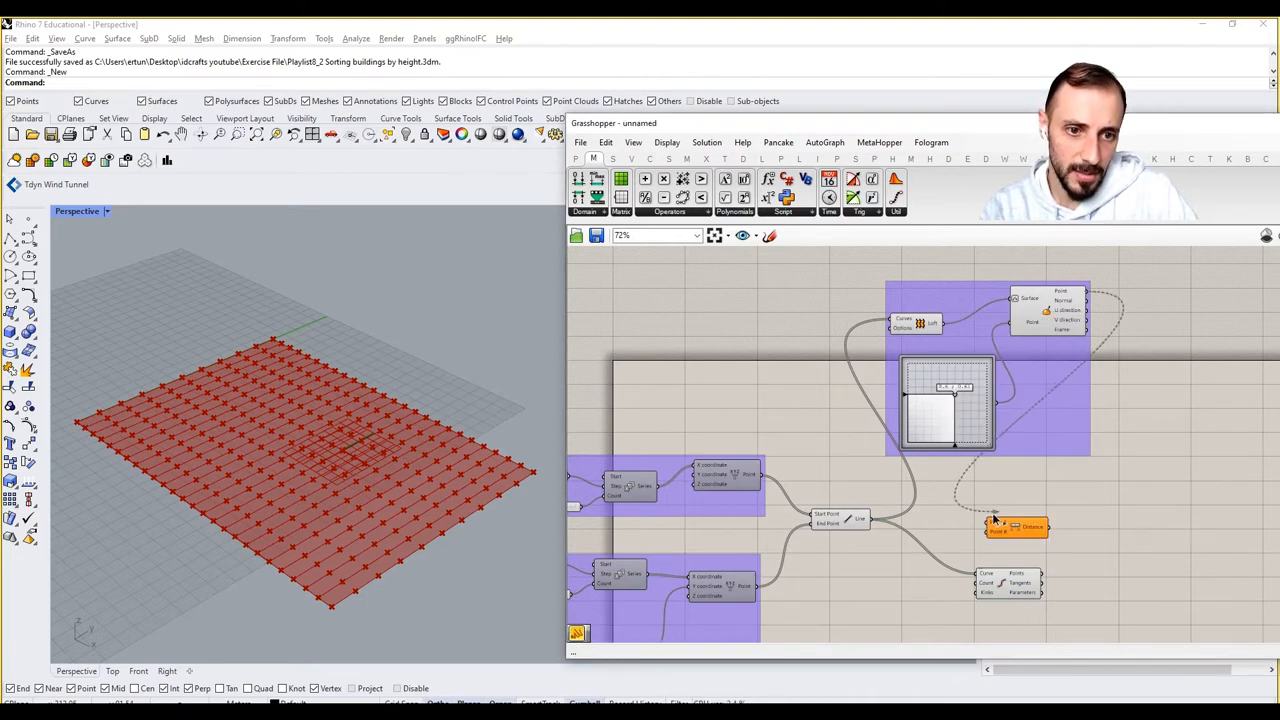
left_click_drag(1015, 527, 1085, 543)
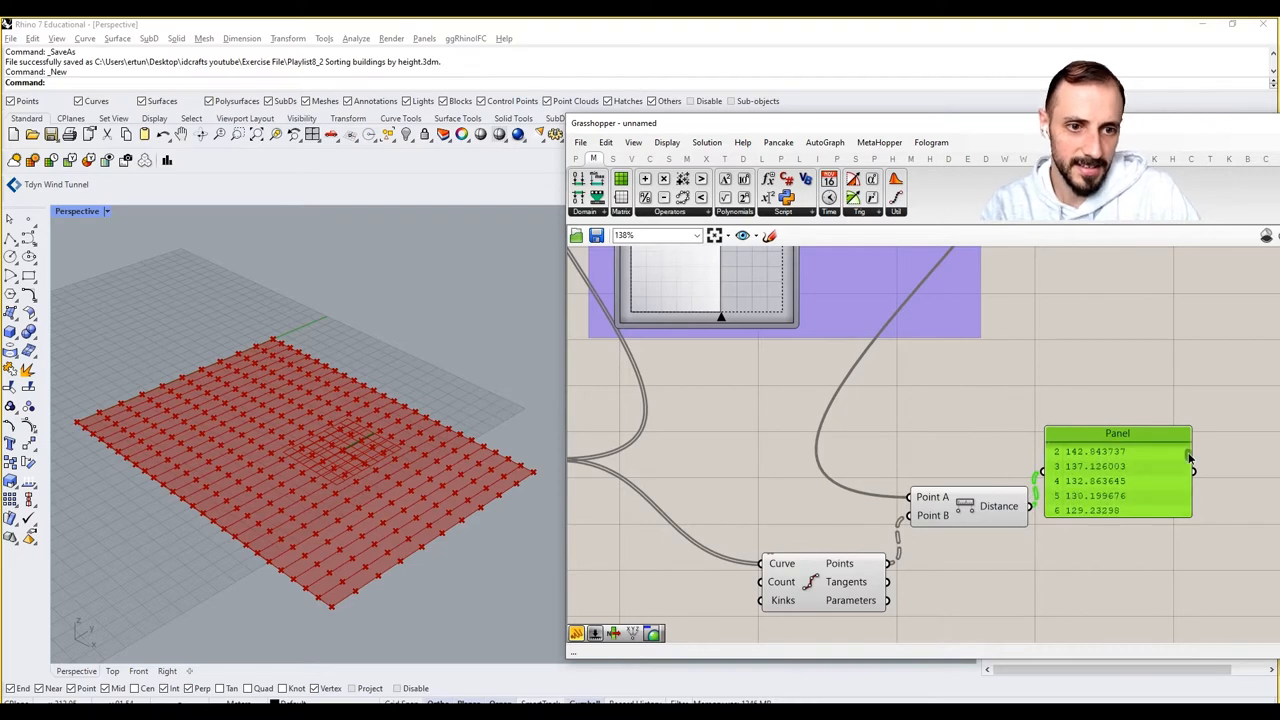
scroll("down", 3)
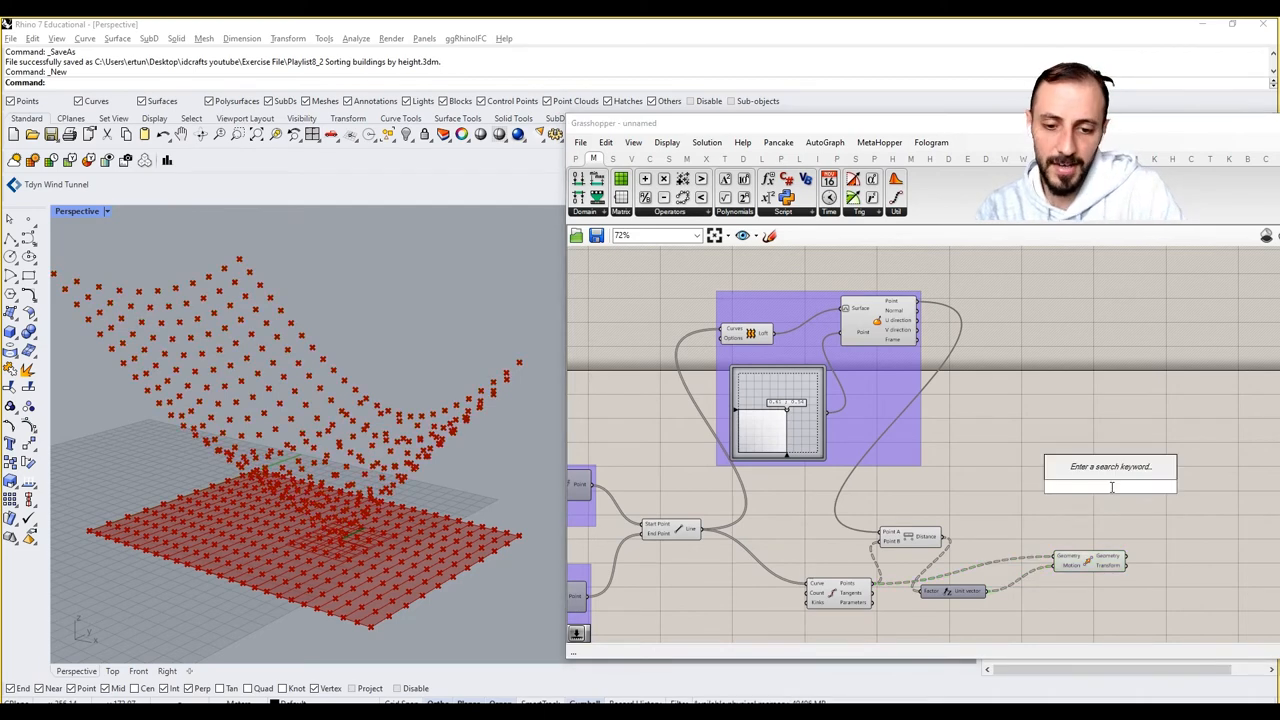
Feed Interpolate curves into a new Loft and flatten the Loft's Curves input.
type("inter")
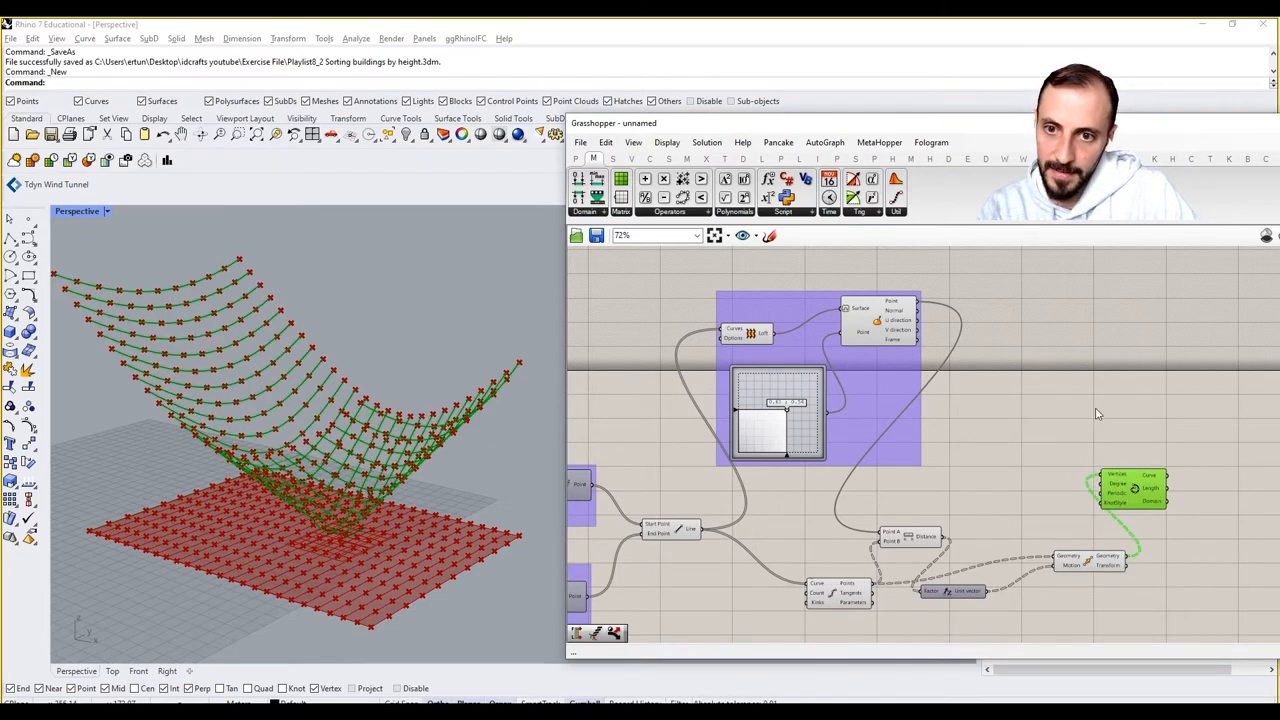
double_click(1098, 400)
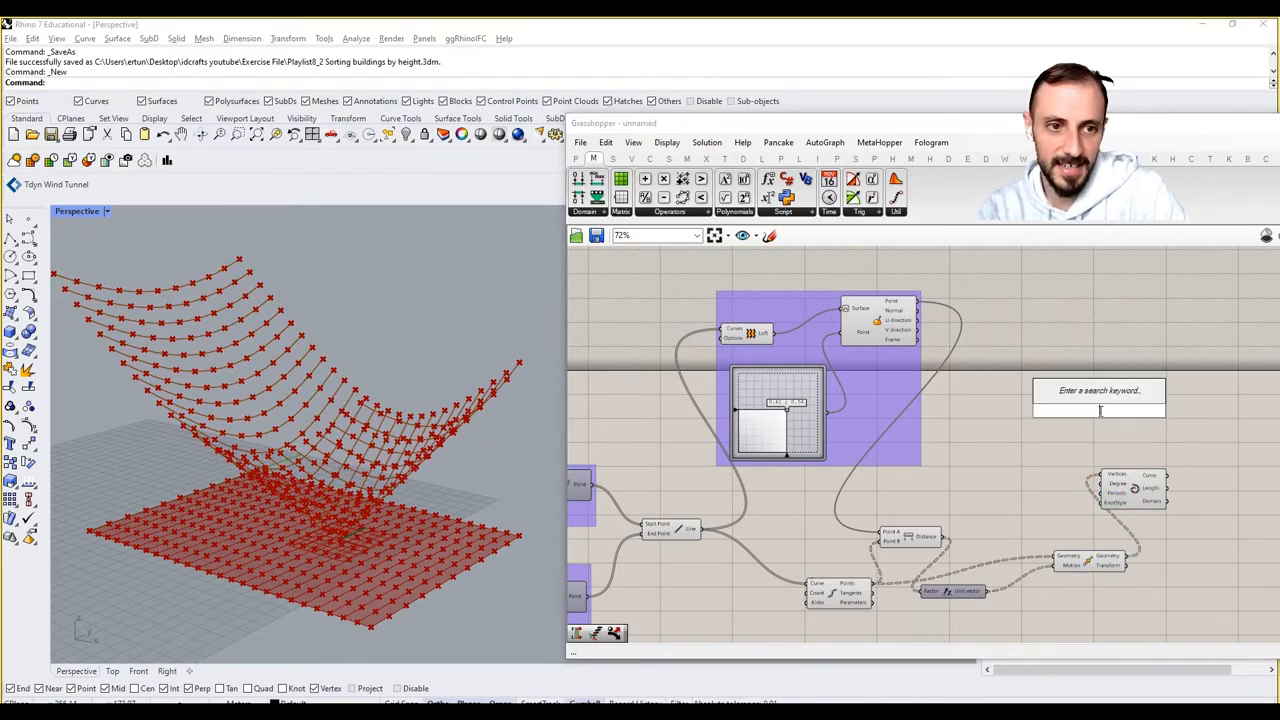
left_click(1098, 410)
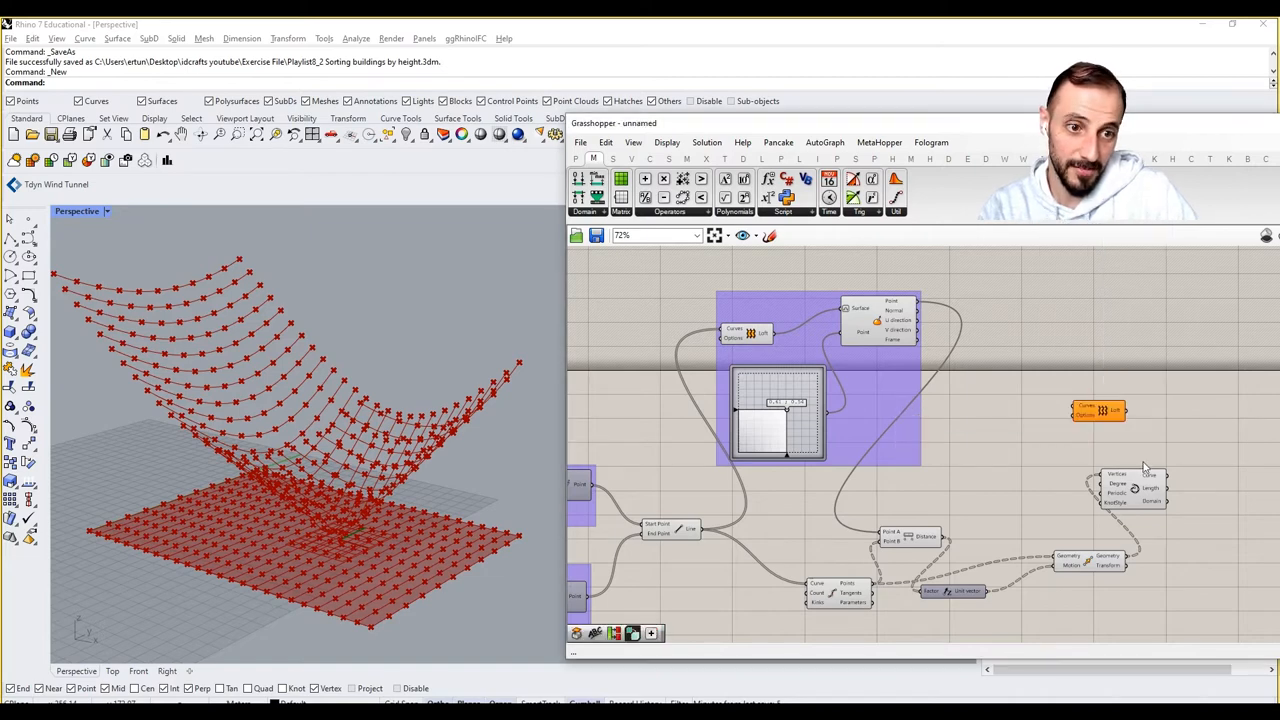
left_click_drag(1100, 410, 1240, 488)
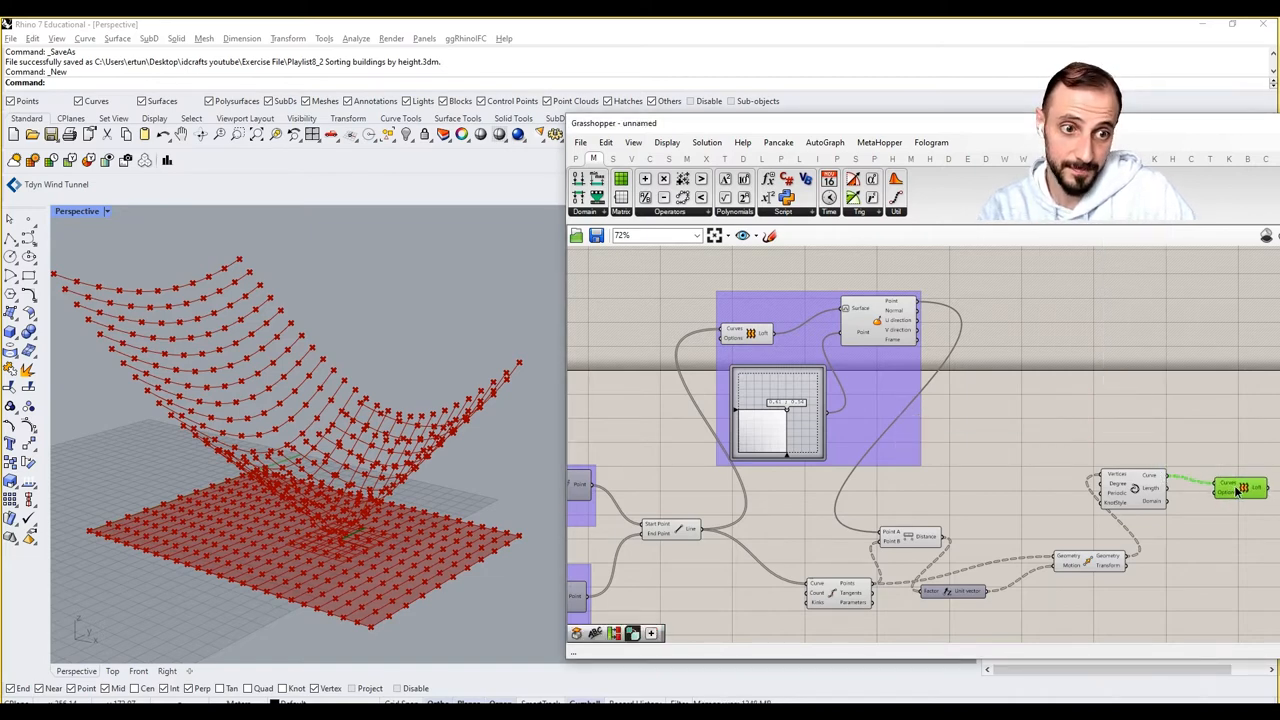
scroll("up", 3)
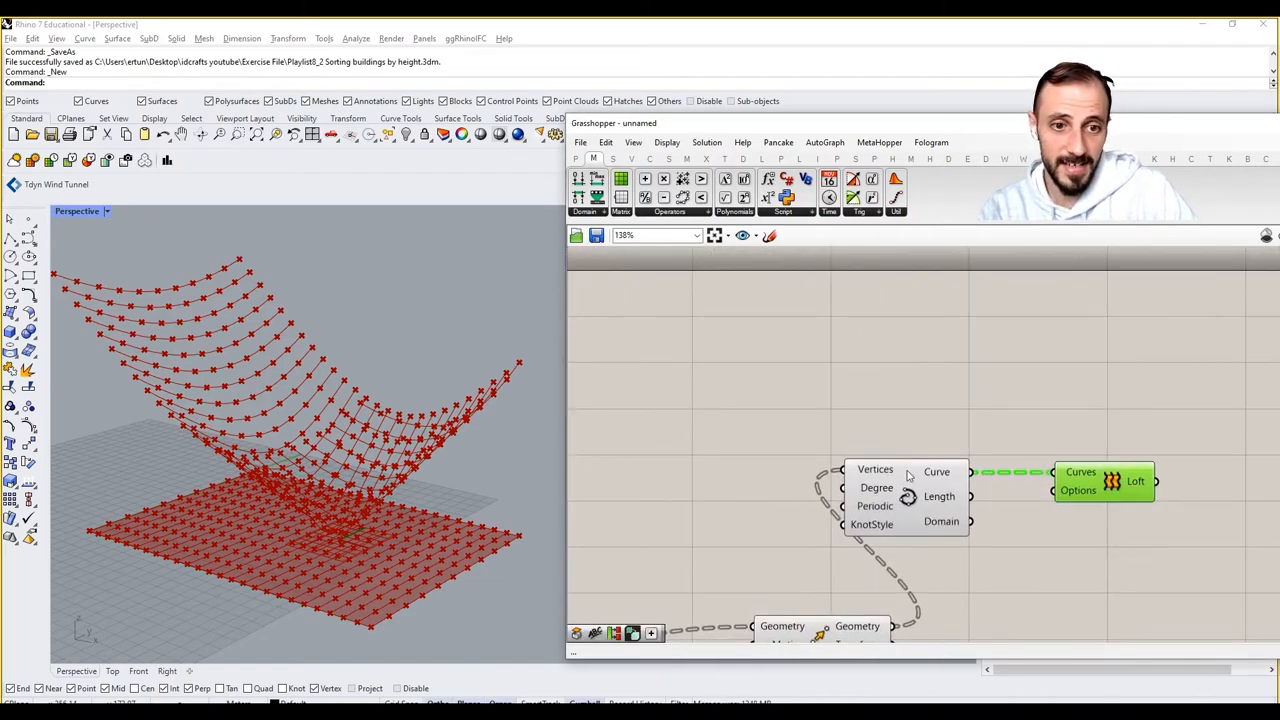
mouse_move(953, 472)
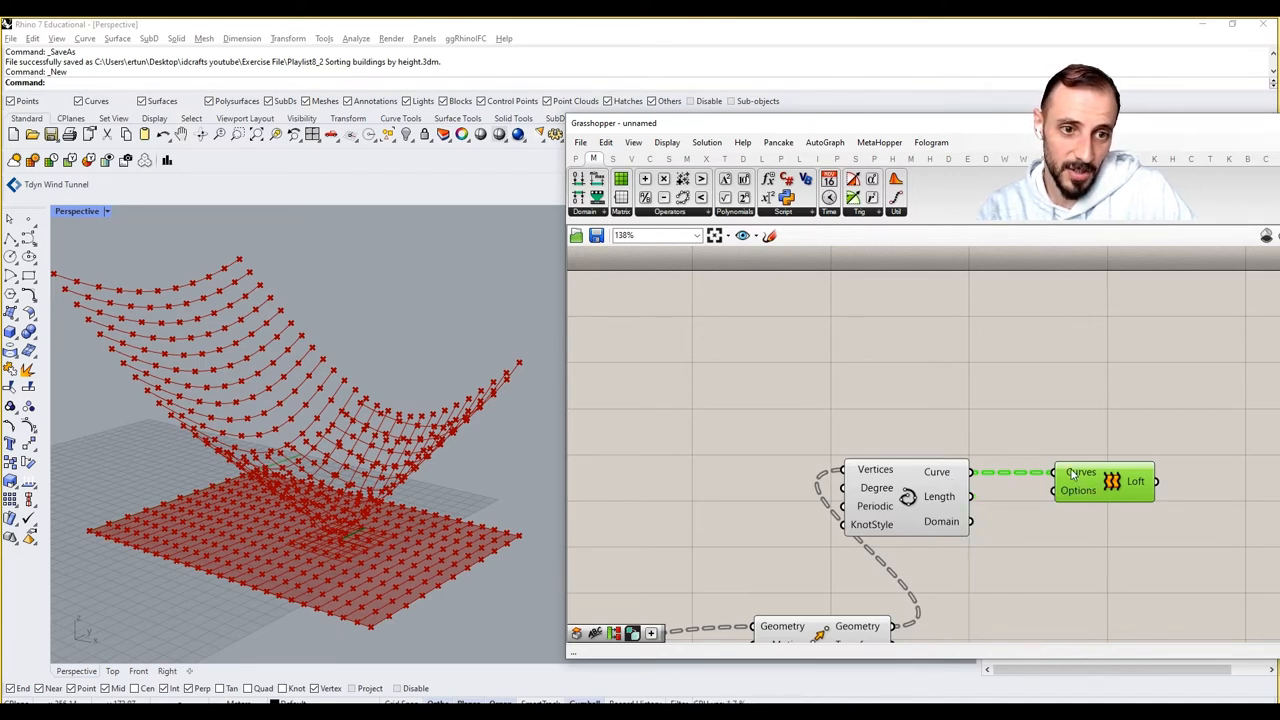
right_click(1080, 471)
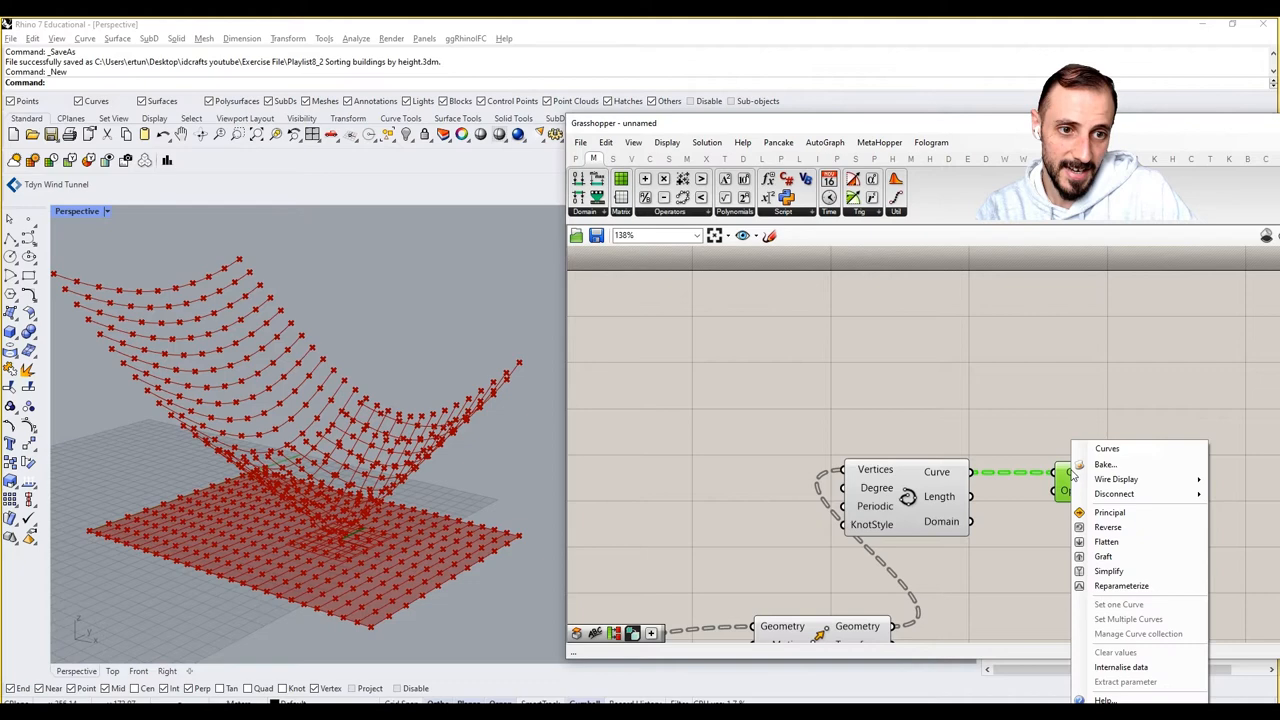
left_click(1106, 541)
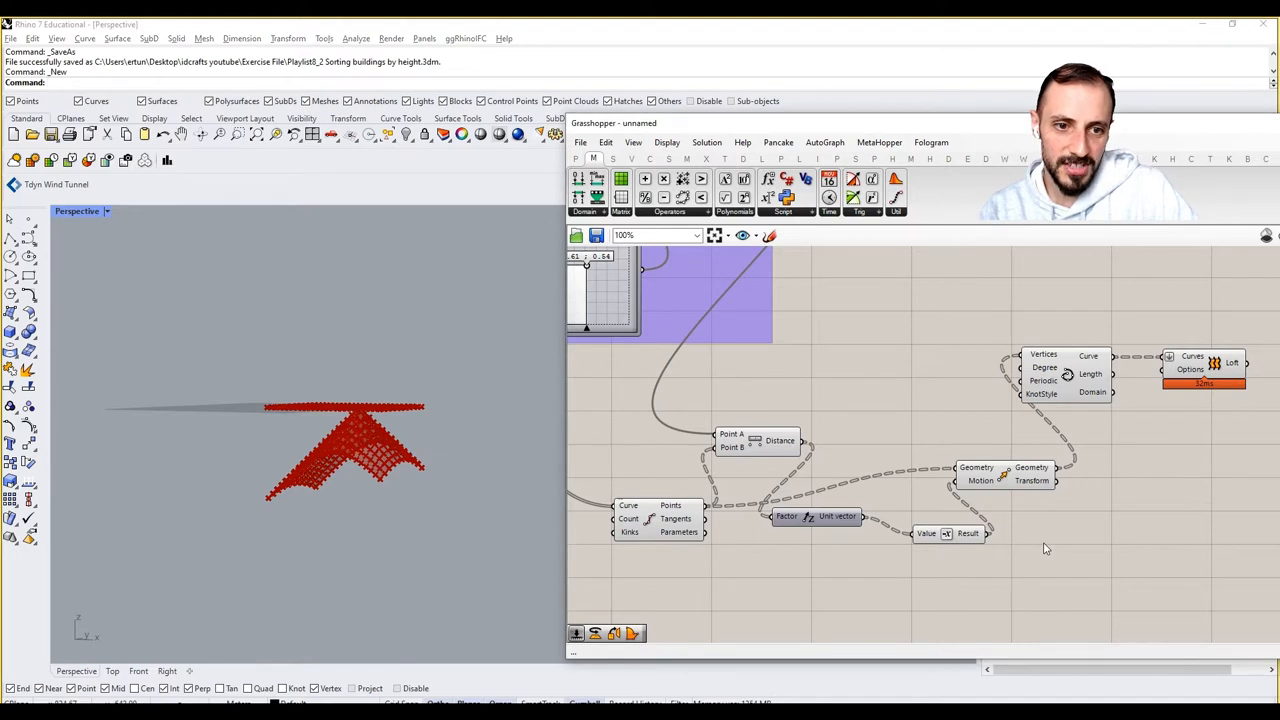
Lower the extra Z lift slider from 200 to 158 and shift the attractor to move the peak.
left_click(915, 554)
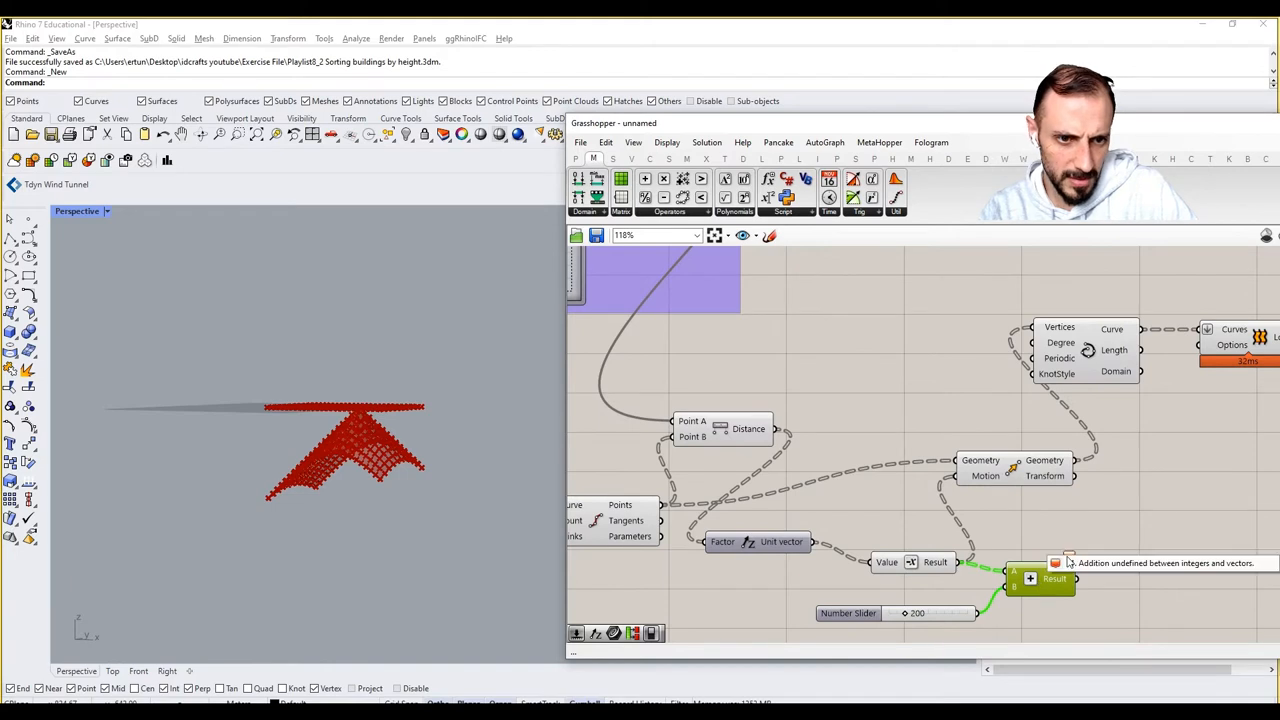
mouse_move(1058, 538)
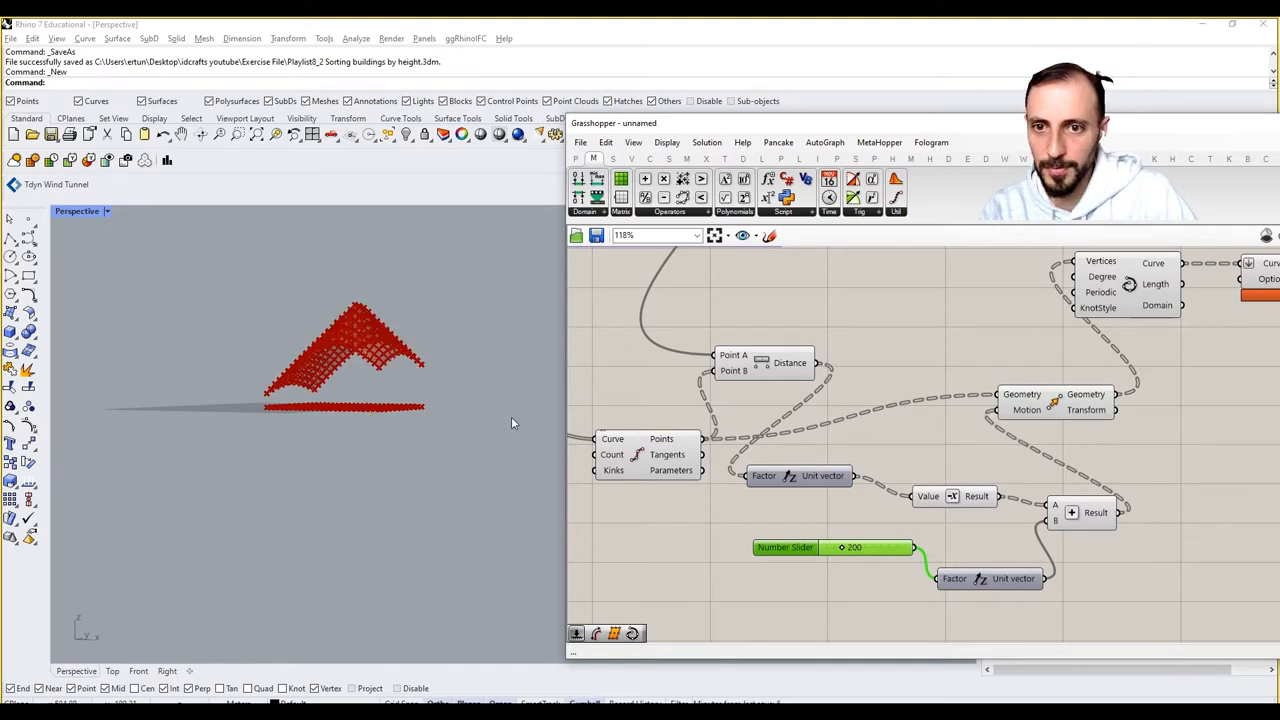
left_click_drag(868, 547, 840, 547)
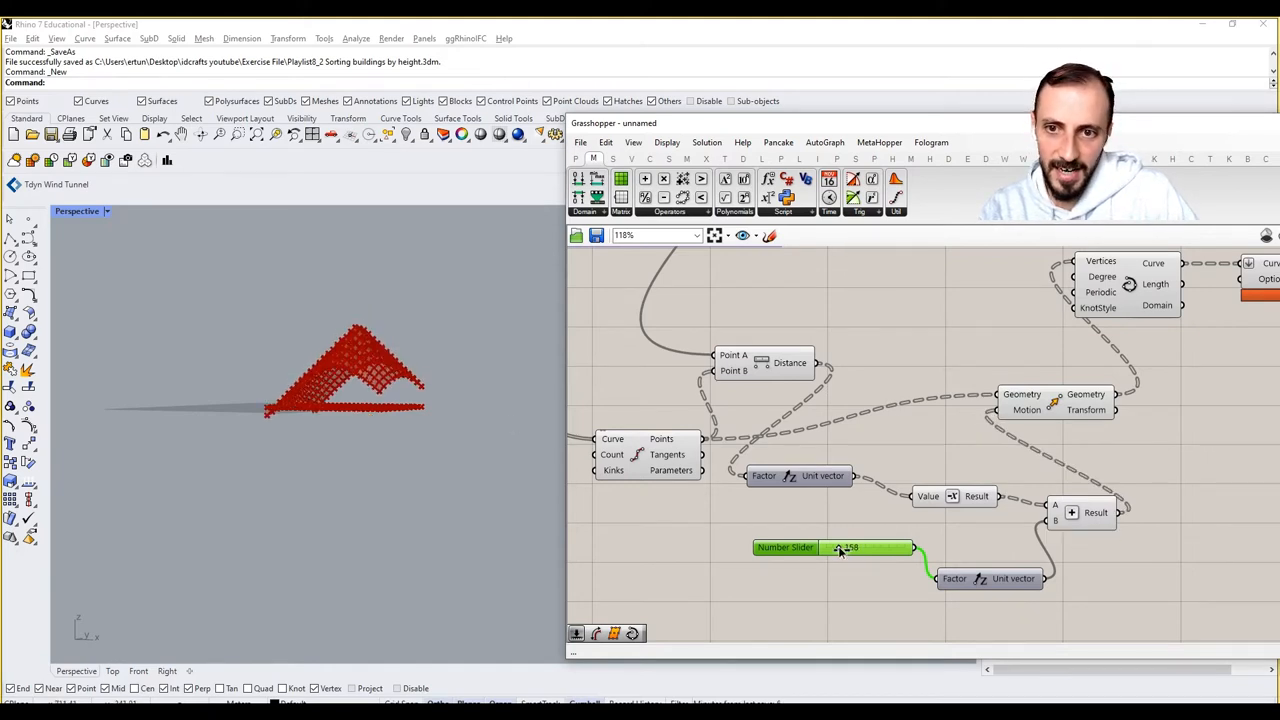
left_click_drag(840, 547, 848, 547)
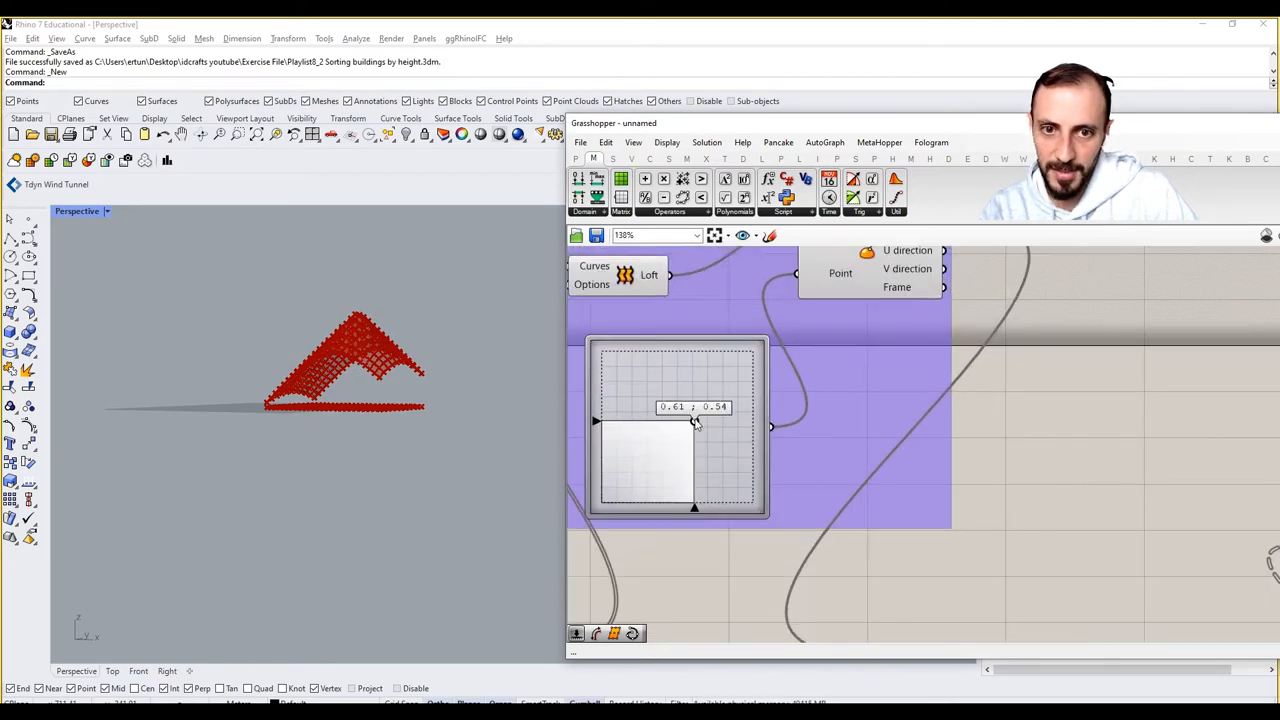
left_click_drag(694, 422, 722, 428)
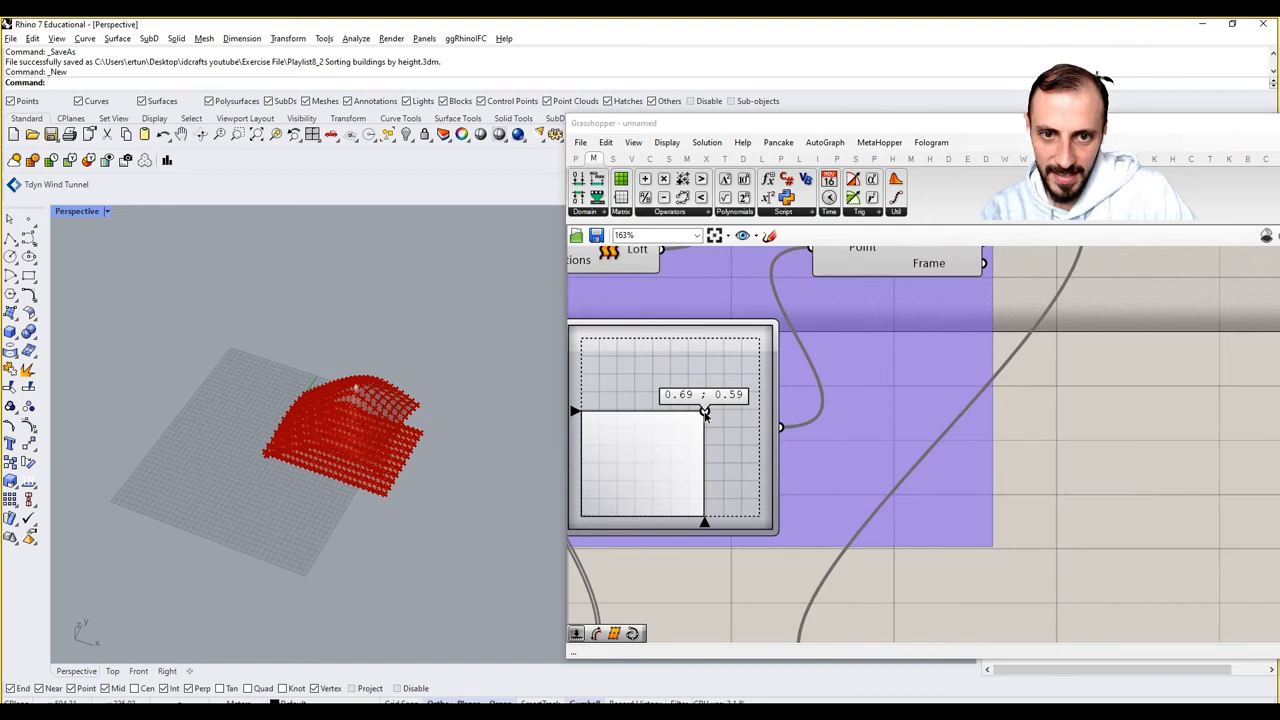
scroll("down", 3)
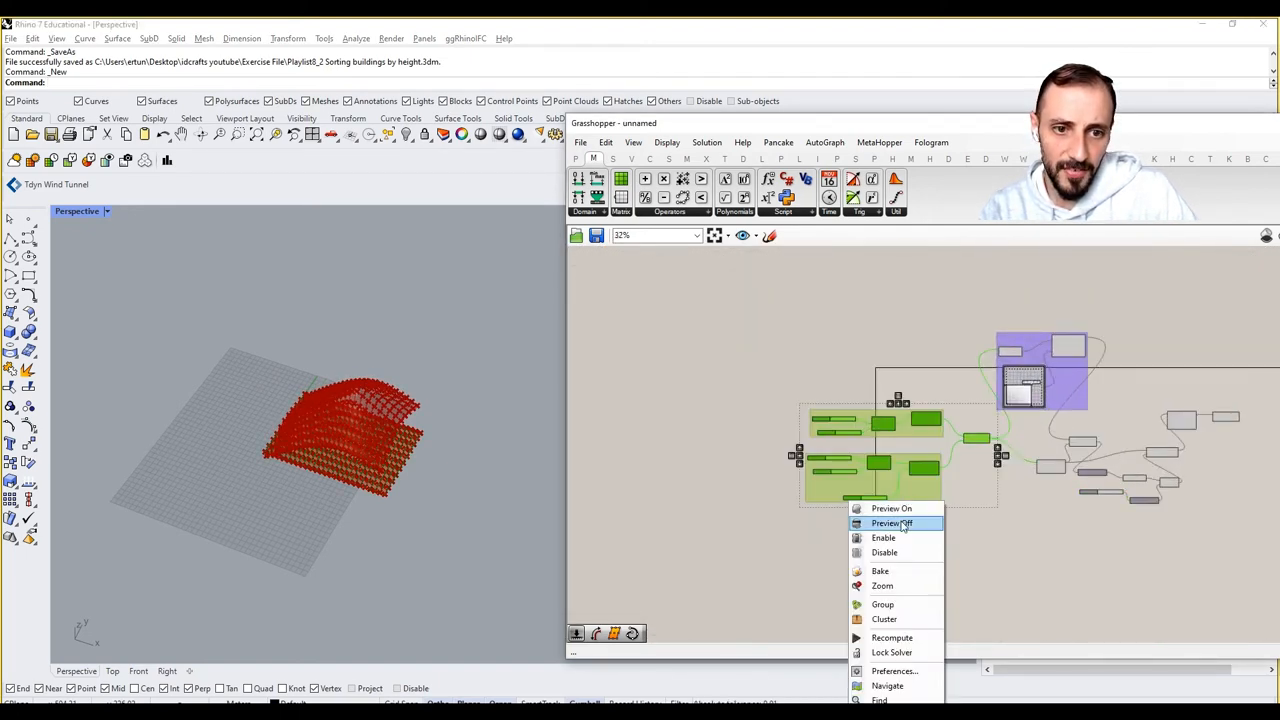
Hide the point-row component previews and window-select the component clusters to group them.
left_click(891, 523)
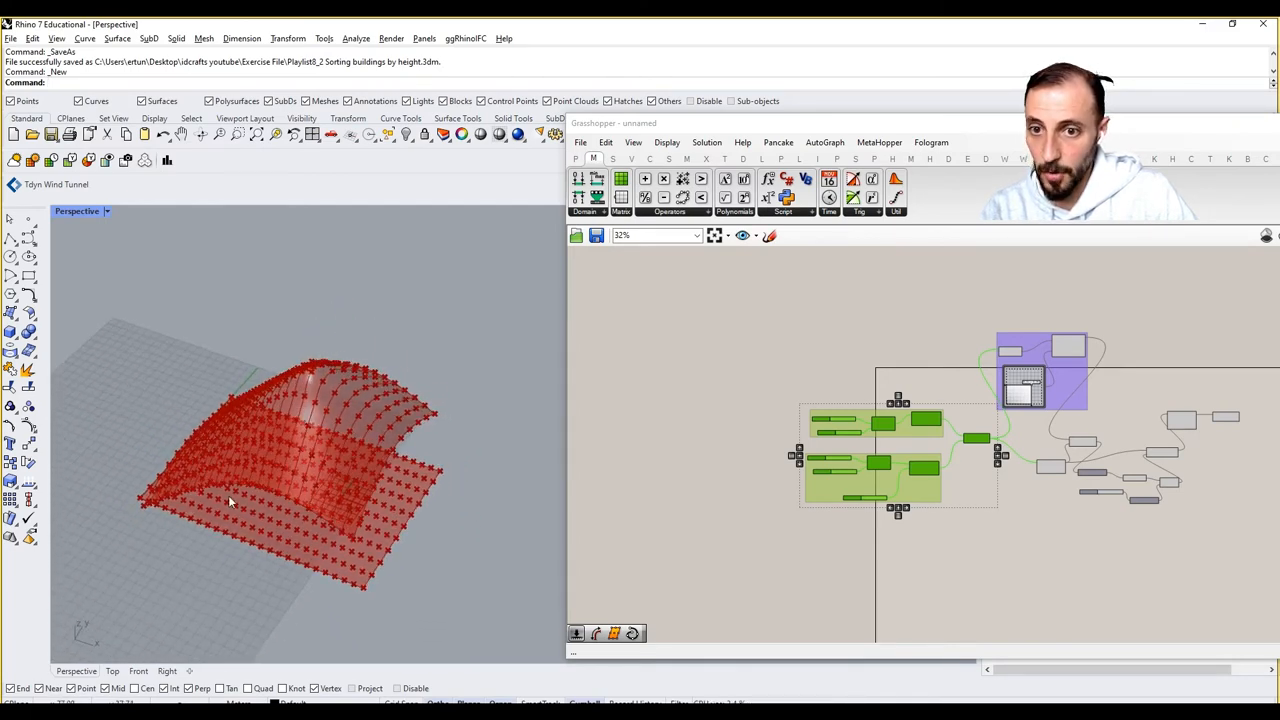
scroll("up", 3)
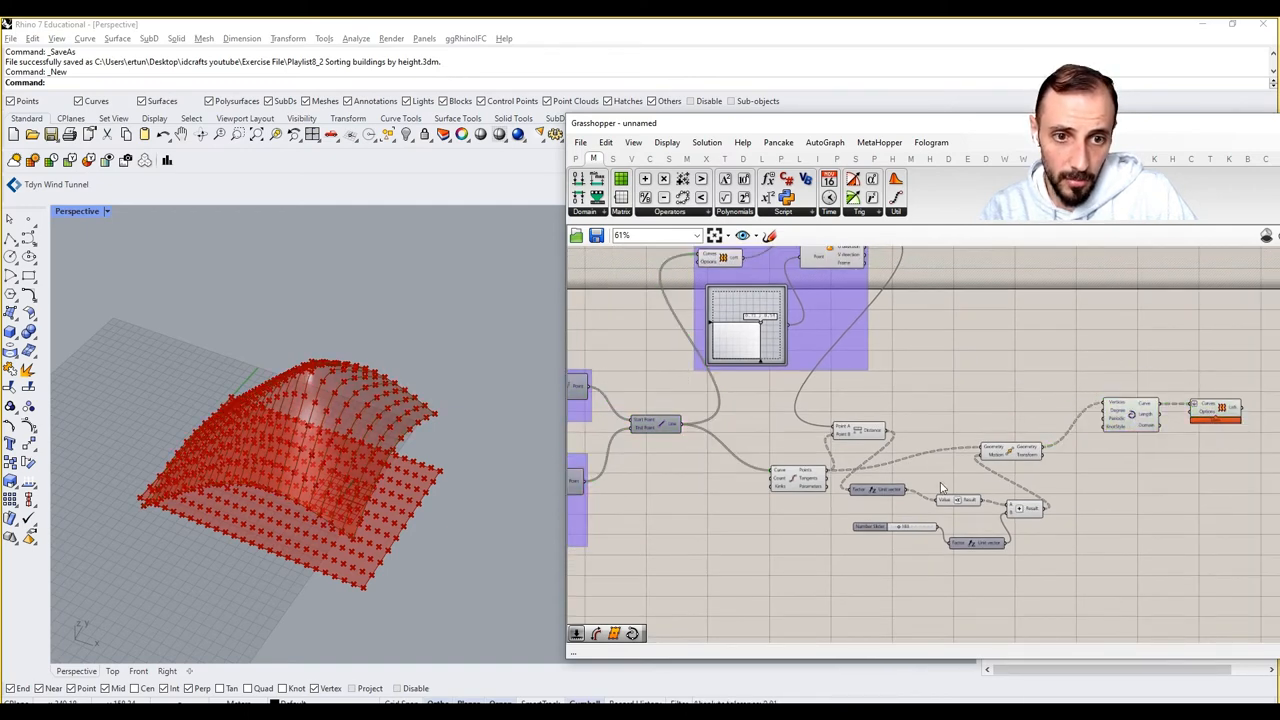
left_click_drag(940, 488, 895, 550)
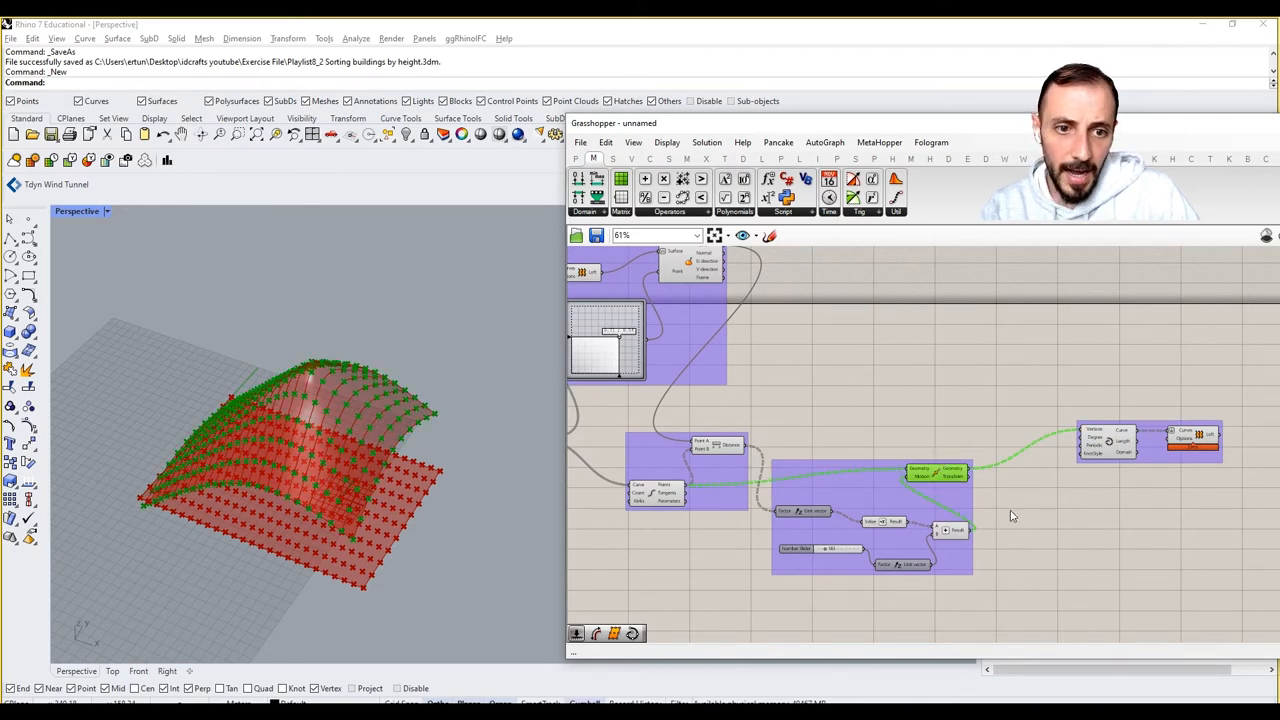
Add List Item and Replace Items, wiring a slider at 0 to their index inputs.
left_click(640, 211)
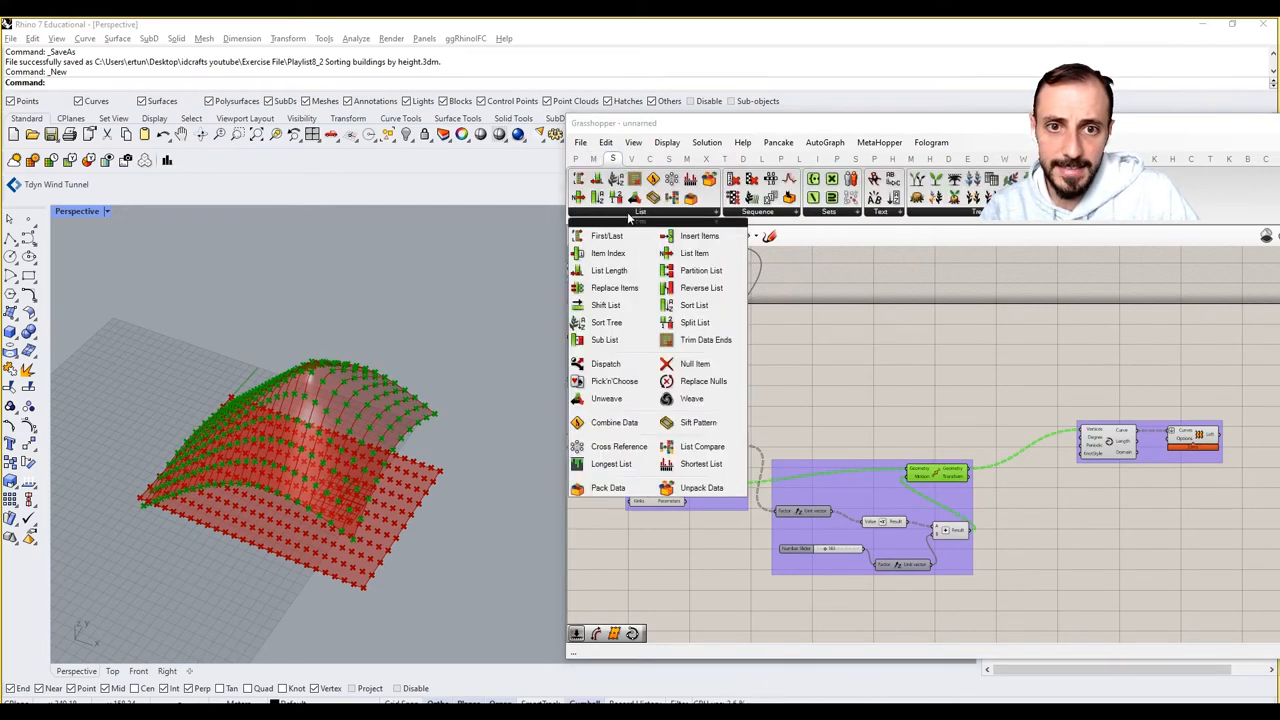
mouse_move(609, 270)
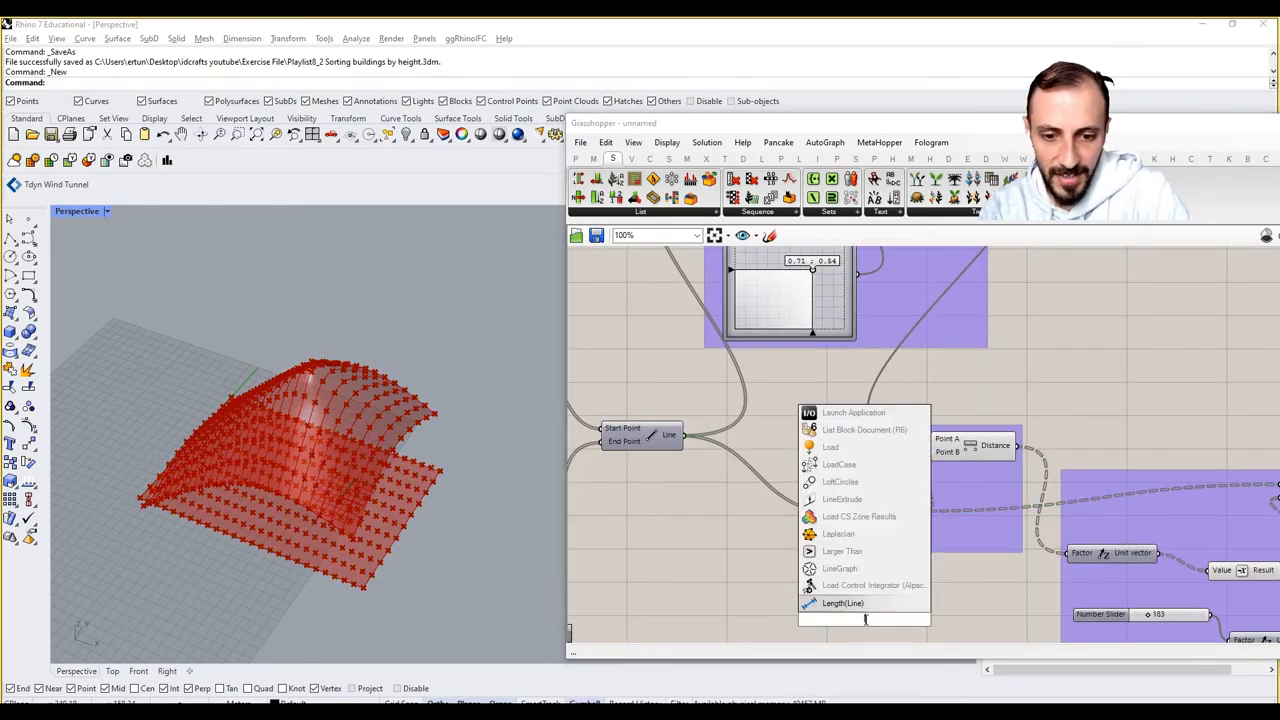
type("ist i")
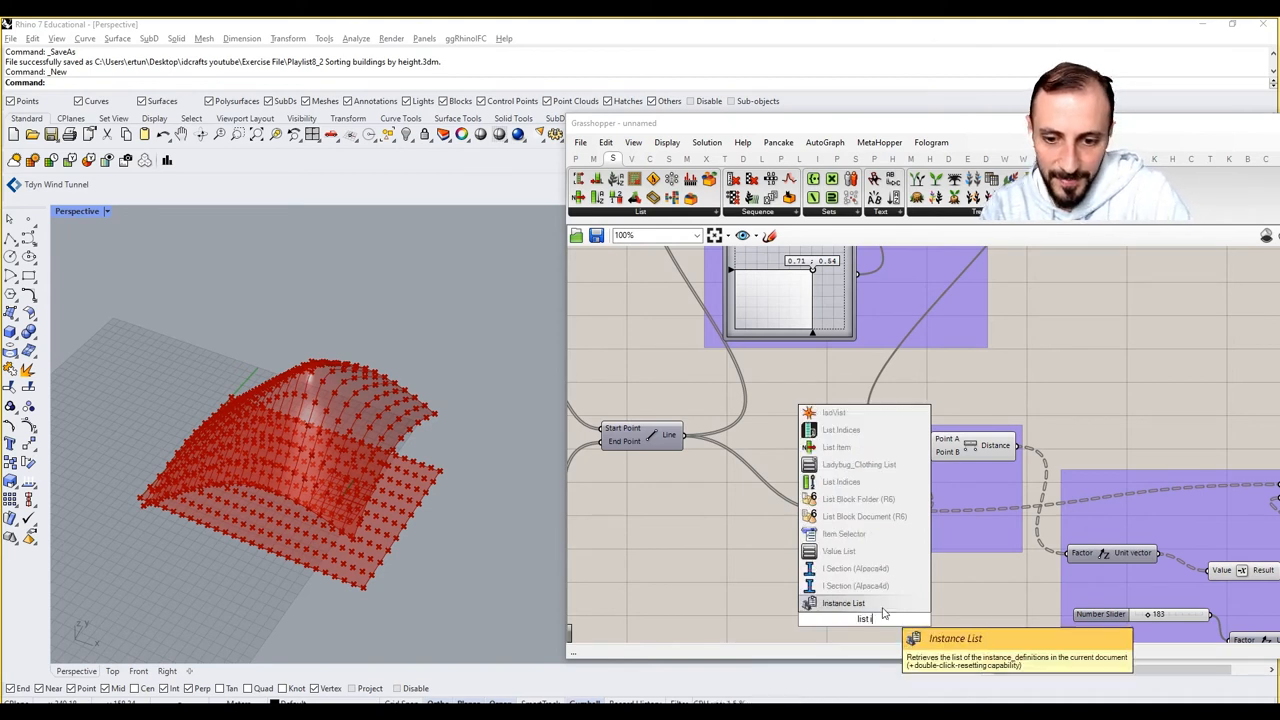
left_click(836, 447)
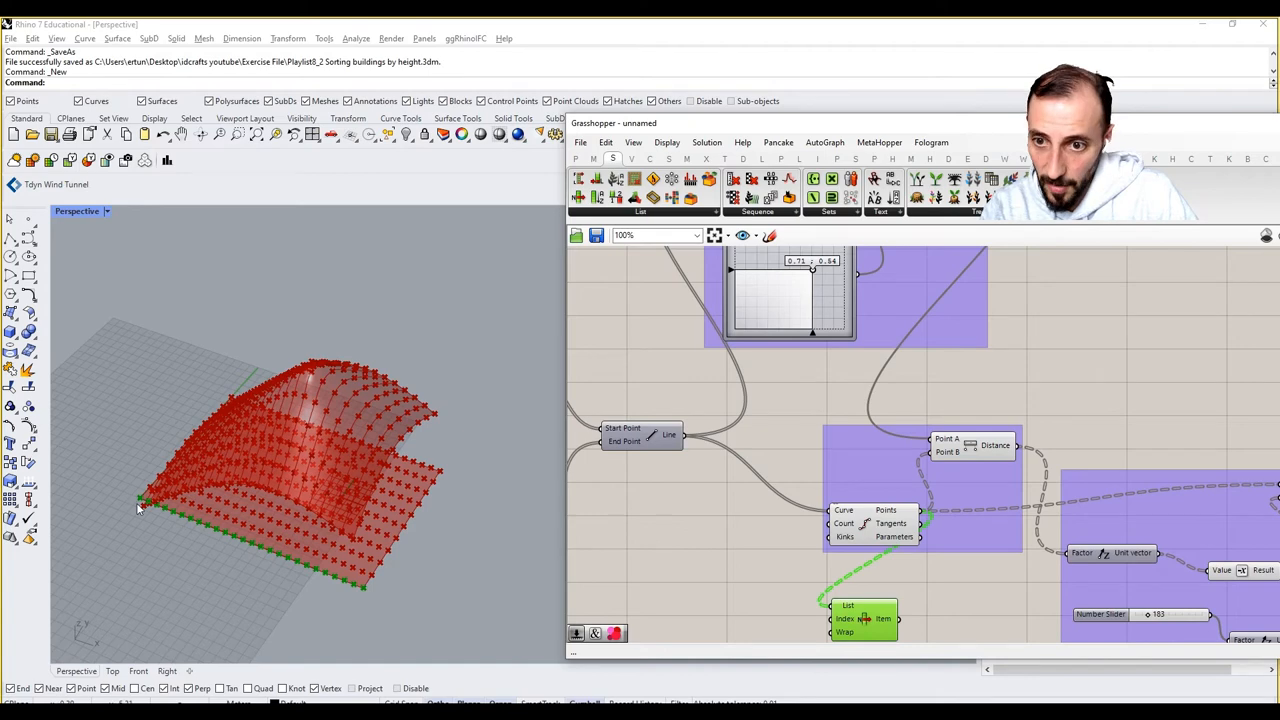
scroll("down", 3)
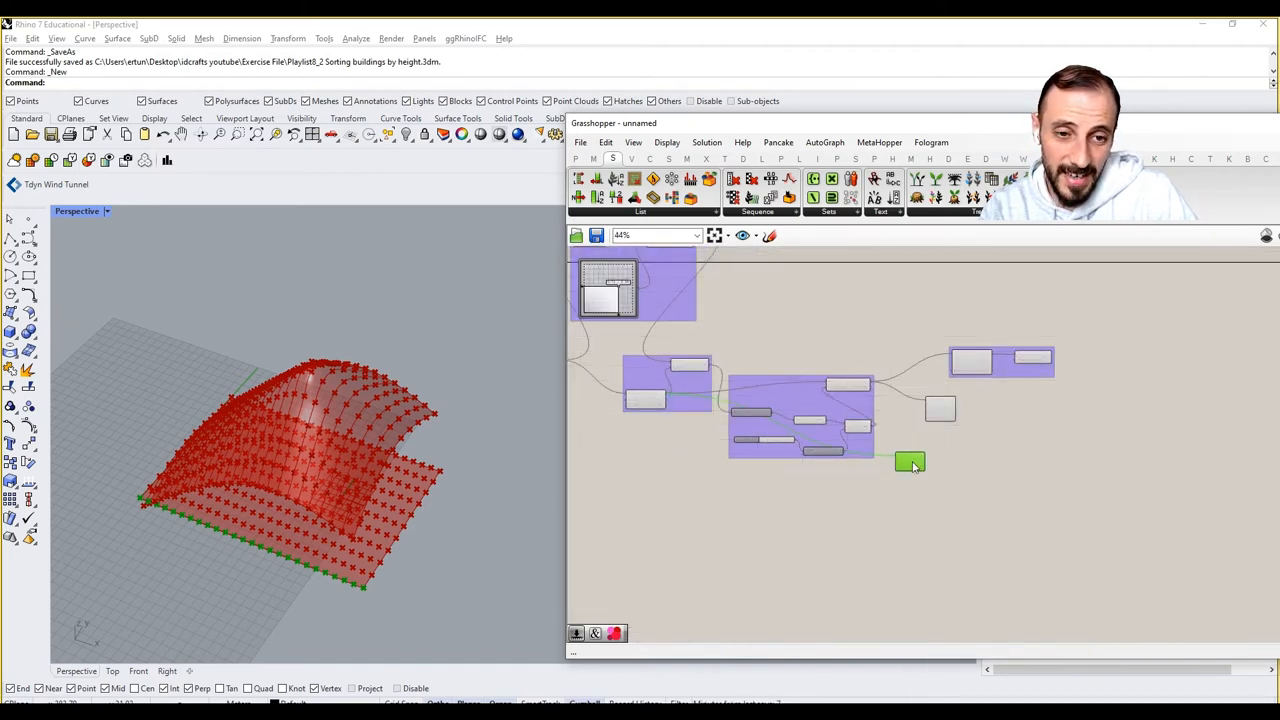
scroll("up", 3)
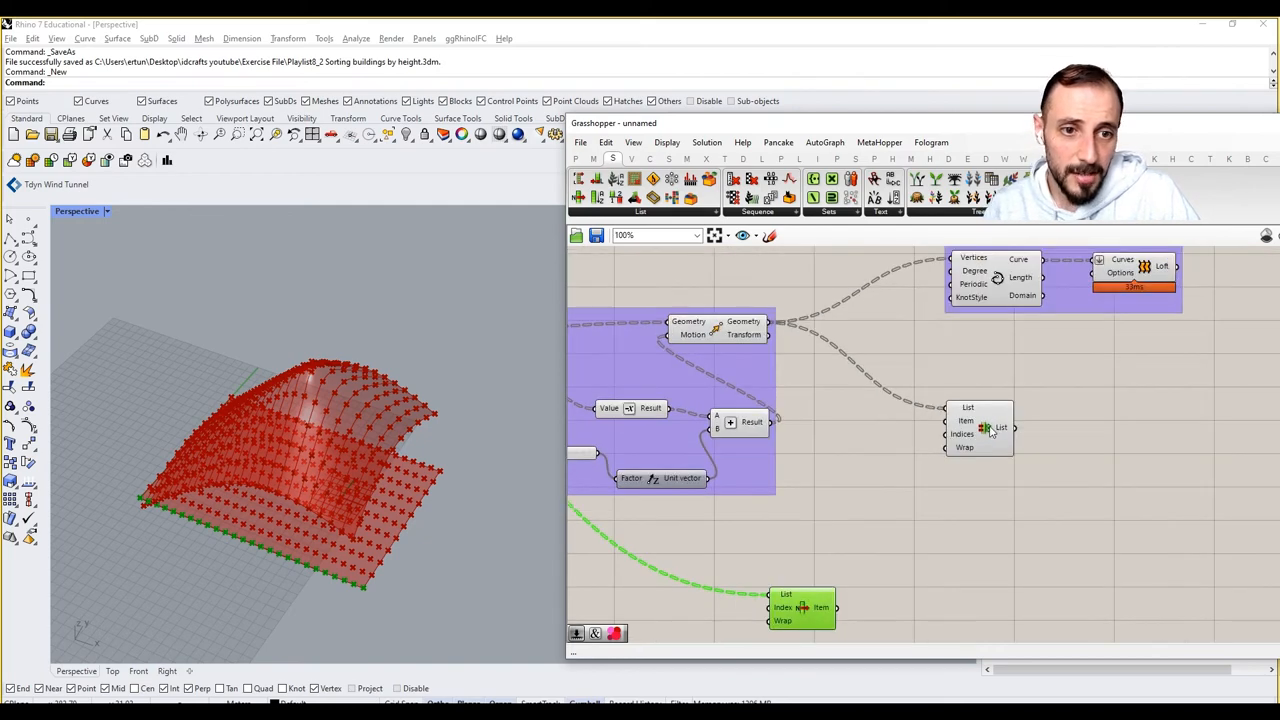
mouse_move(752, 342)
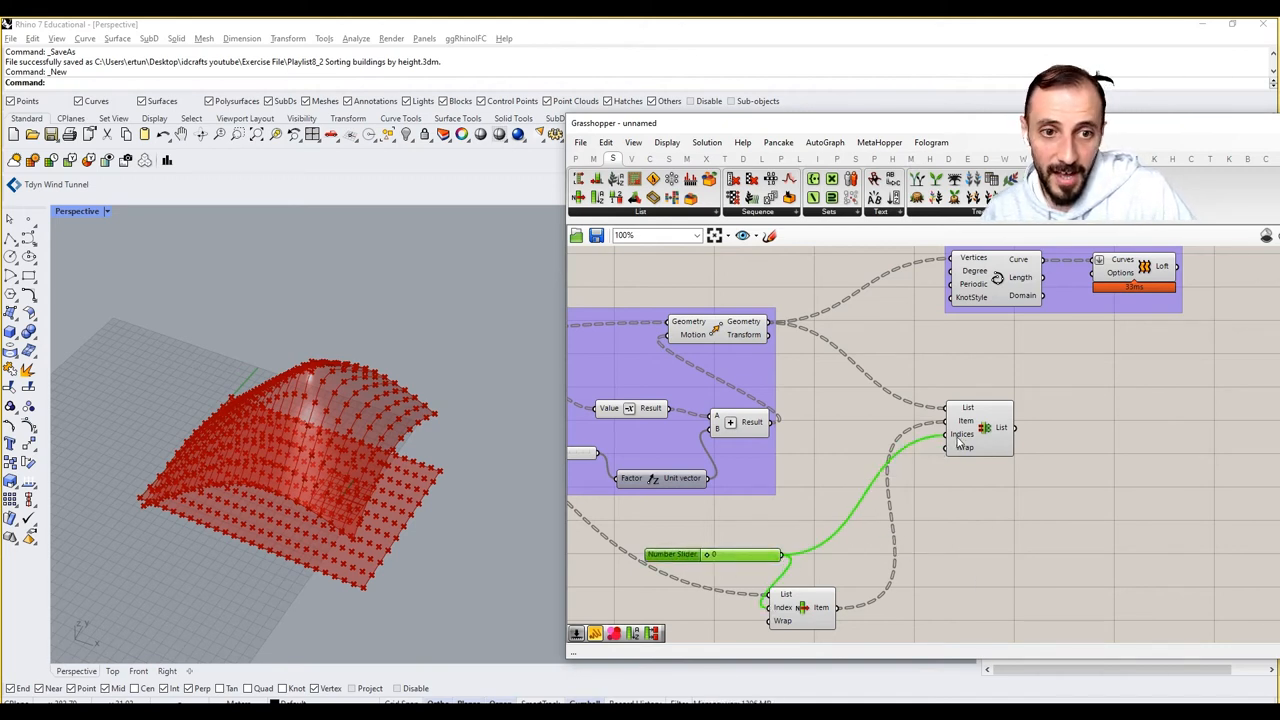
left_click(978, 428)
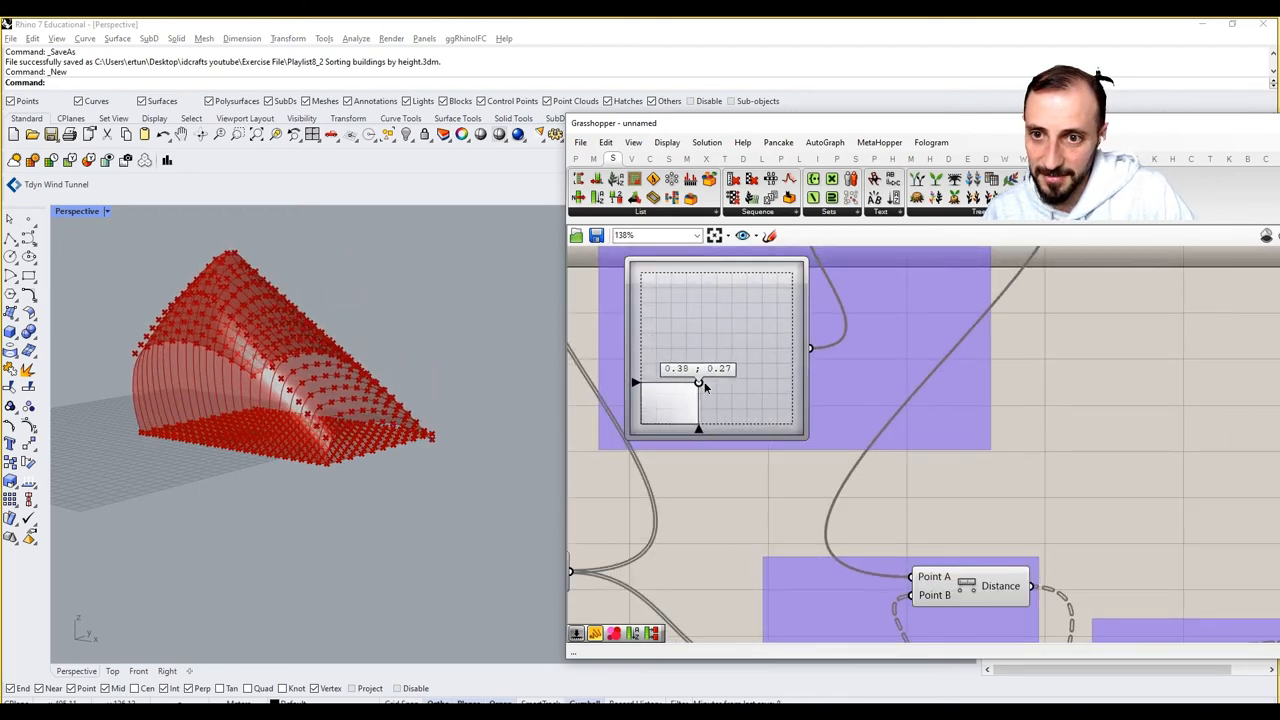
Drag the attractor point, try index values 4 and 11, then return the index to 0.
left_click_drag(697, 383, 708, 377)
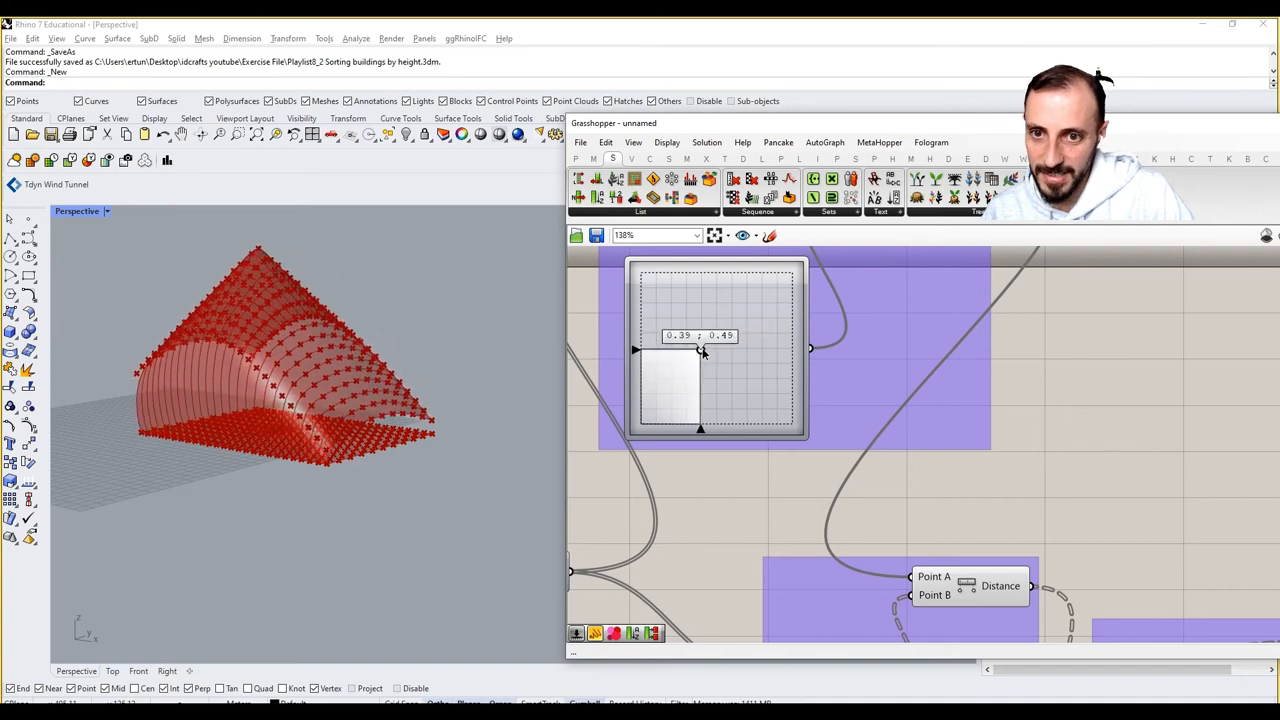
scroll("down", 3)
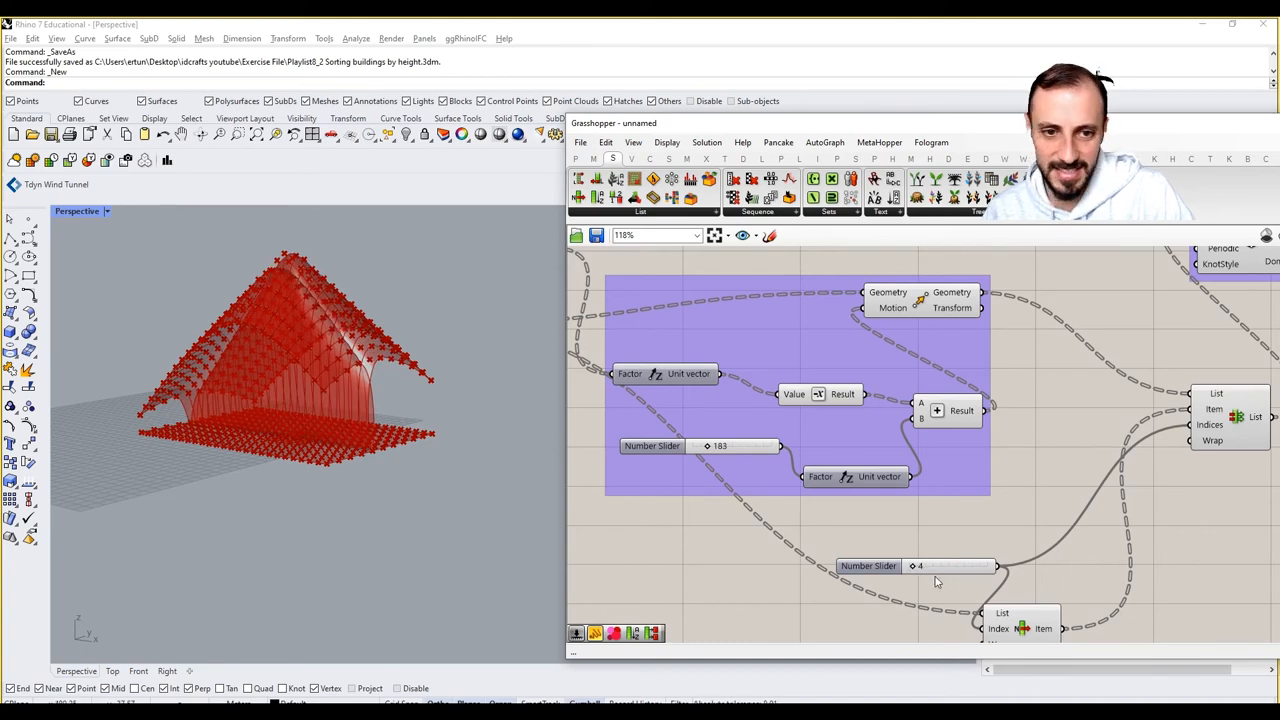
left_click_drag(960, 566, 920, 566)
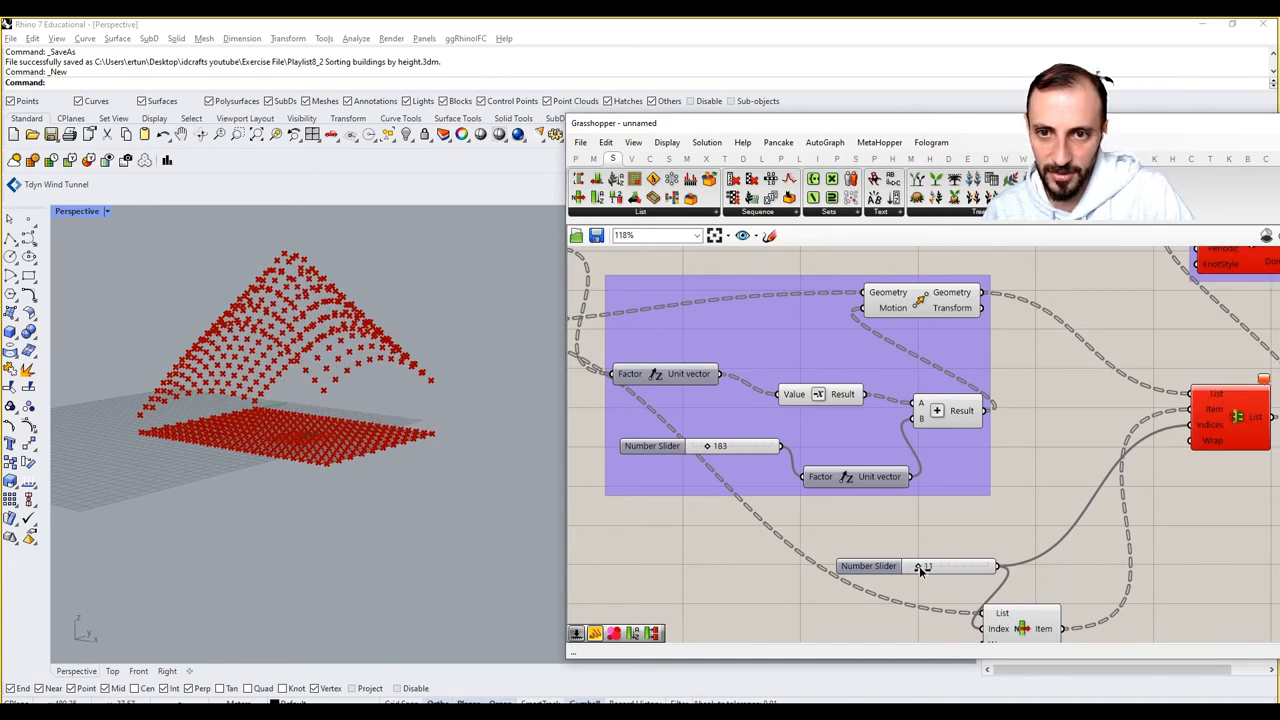
left_click_drag(955, 566, 925, 566)
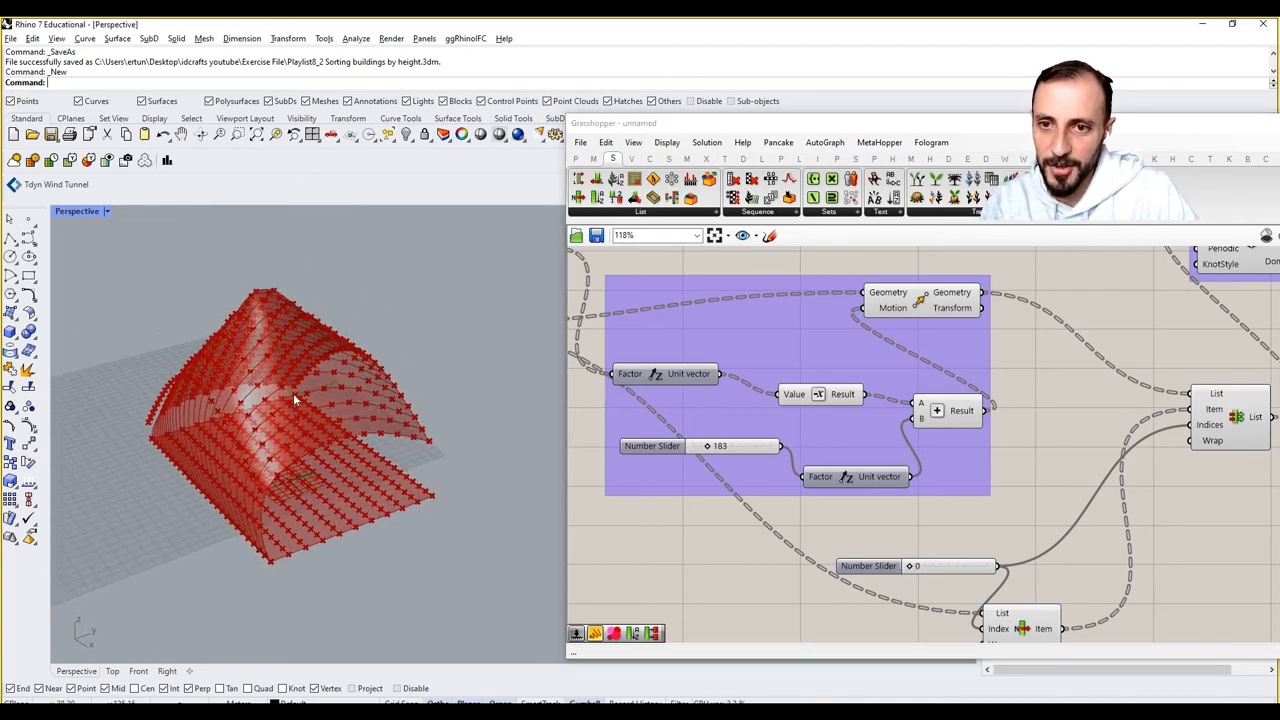
scroll("down", 3)
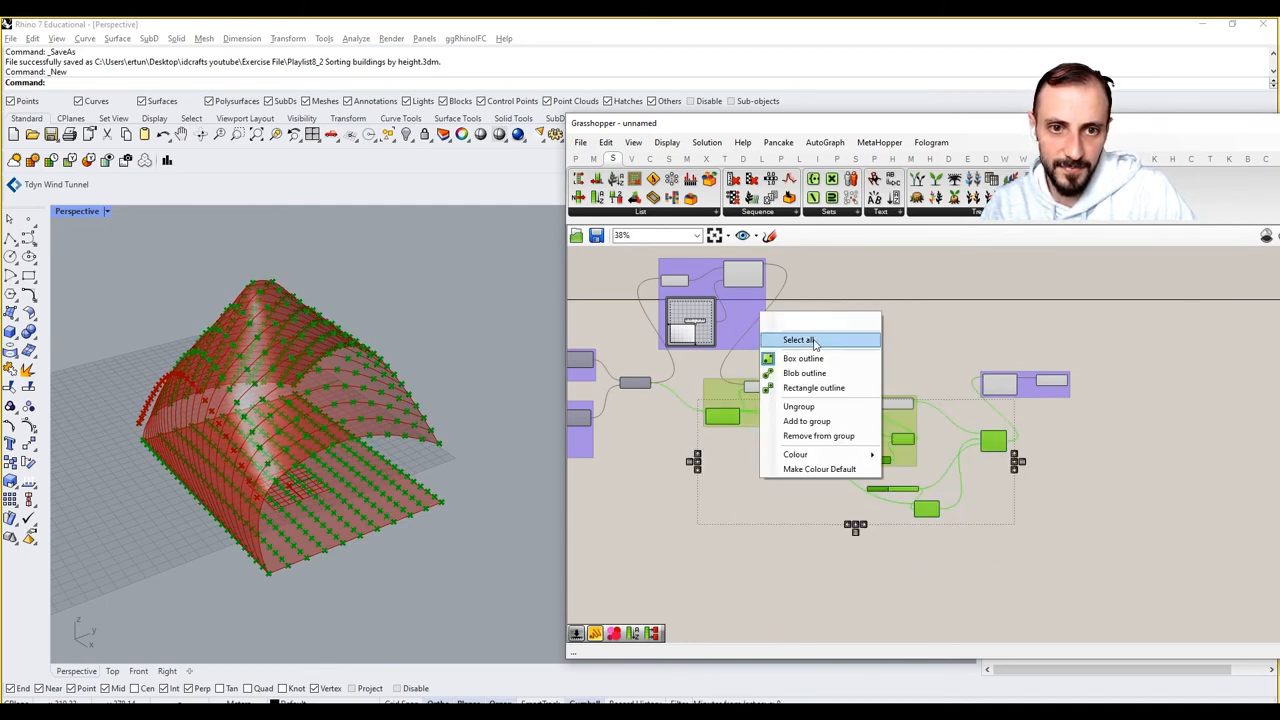
Recolour the new group to match the others and place a Brep Wireframe component.
left_click(797, 340)
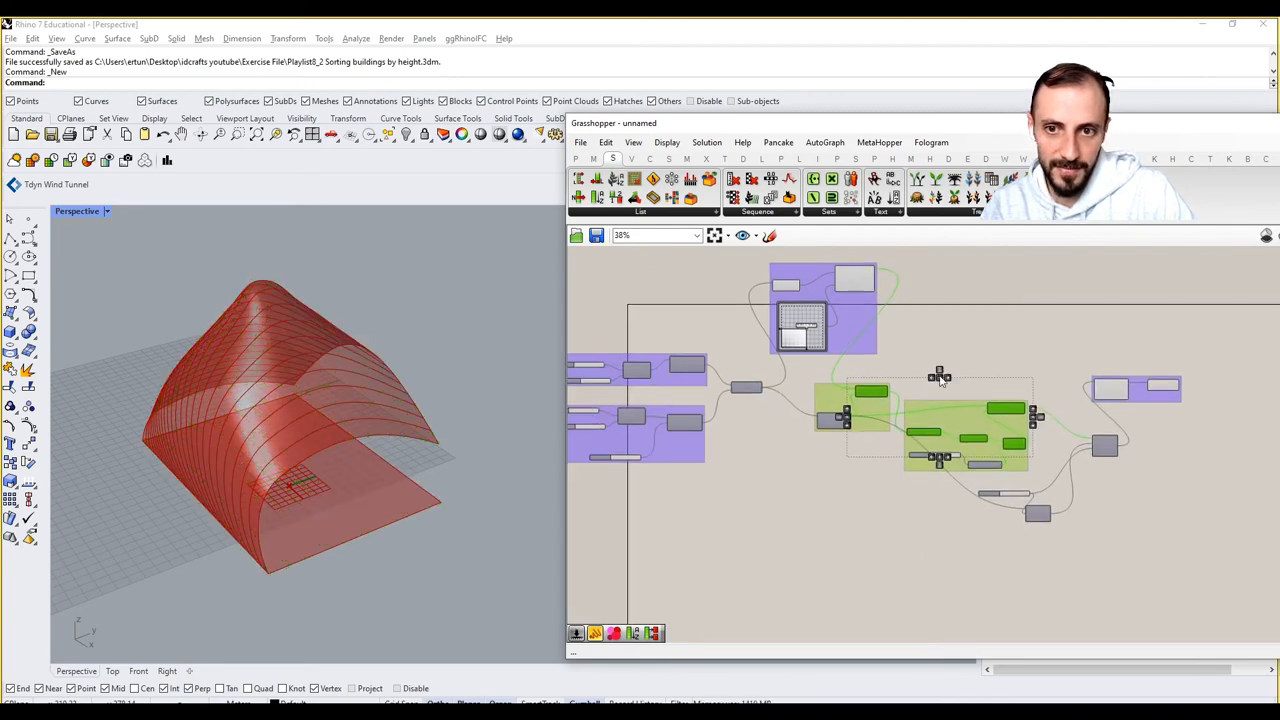
scroll("up", 3)
type("wiref")
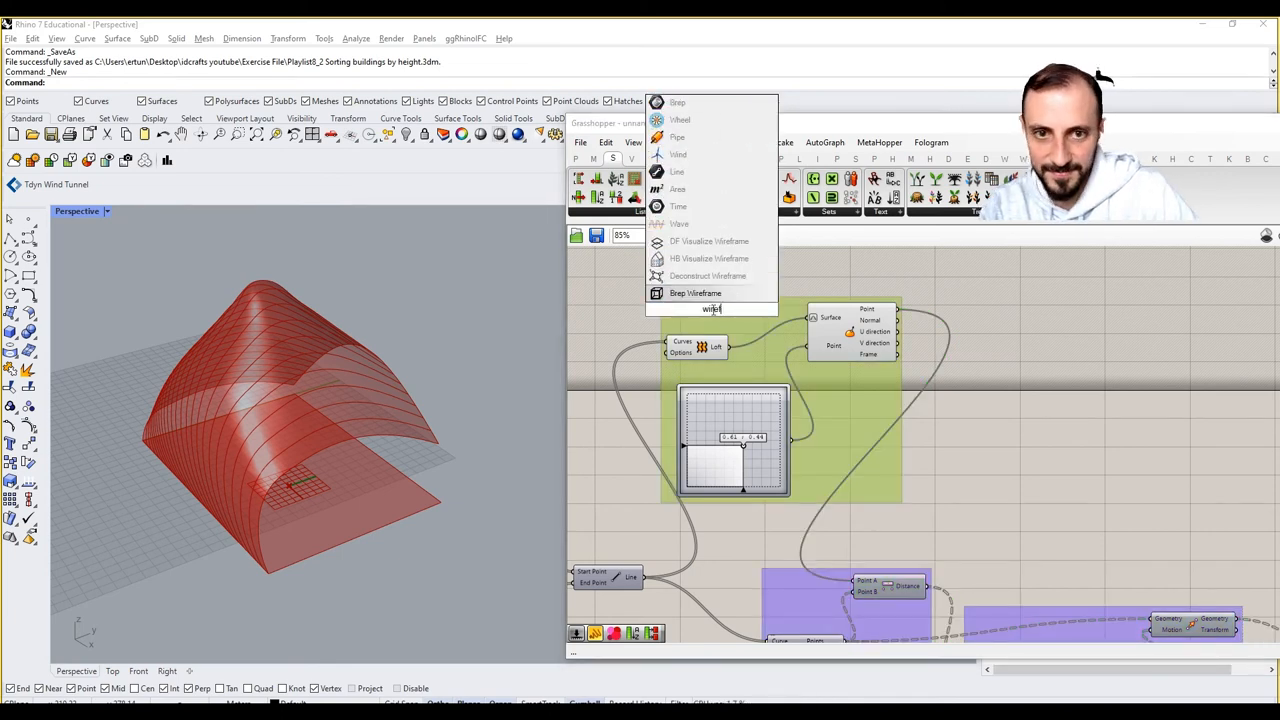
left_click(694, 293)
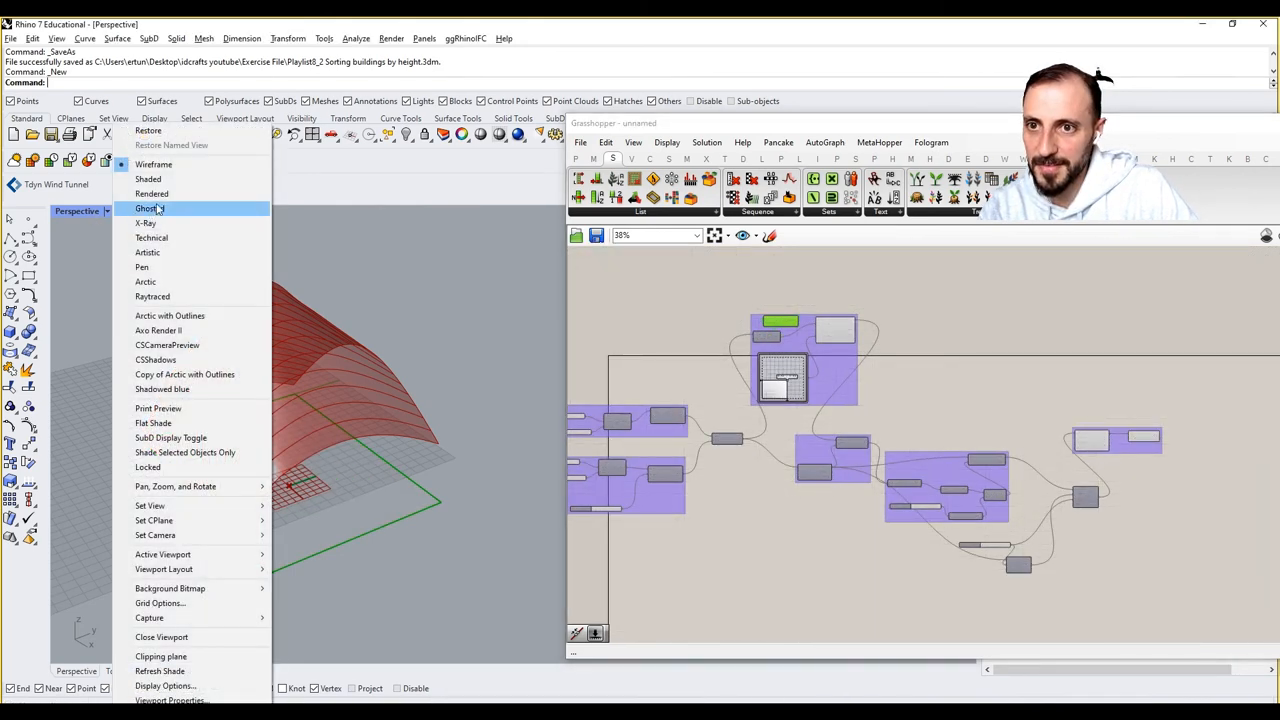
Set the Perspective viewport to Rendered and drag the attractor point to reshape the canopy.
left_click(152, 193)
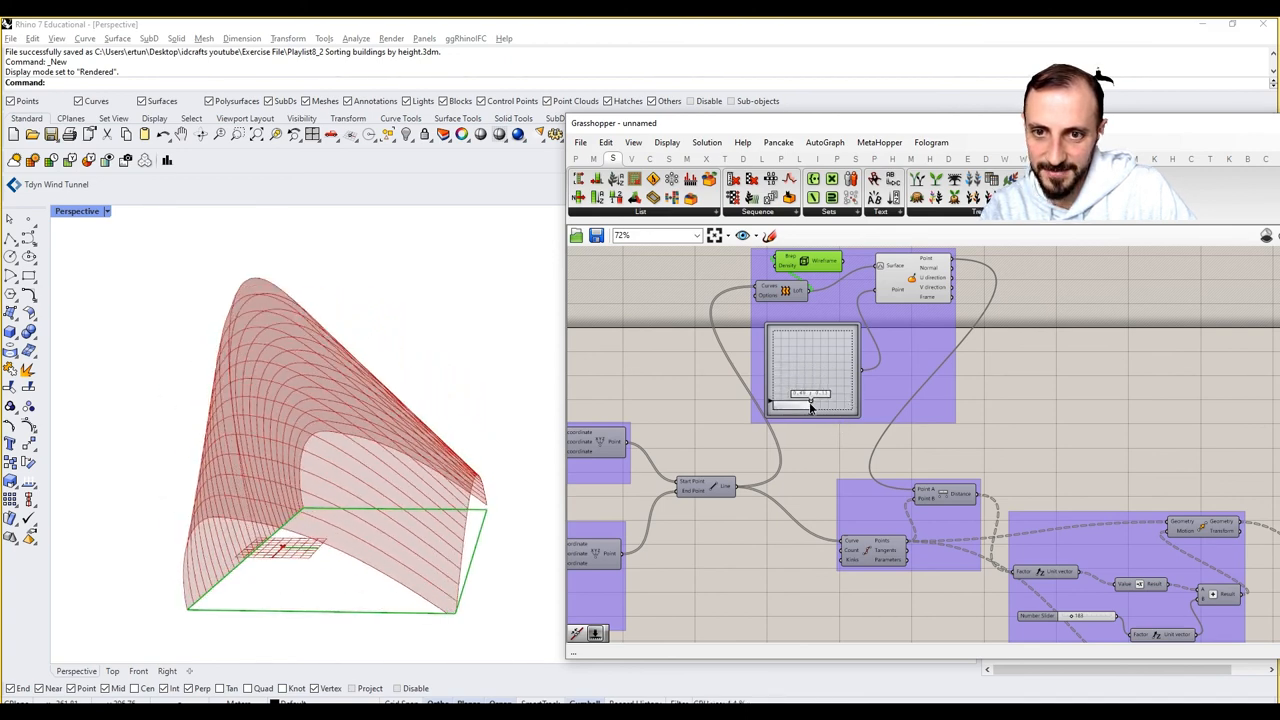
left_click_drag(775, 405, 795, 390)
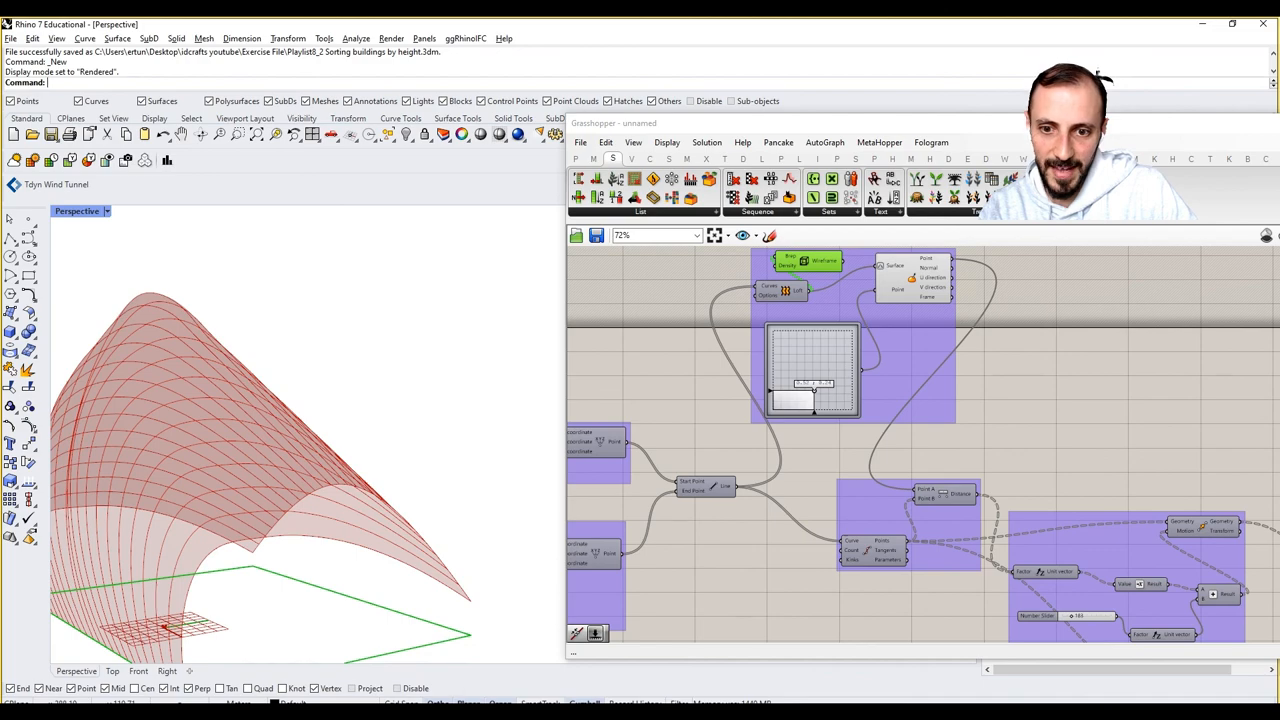
mouse_move(1133, 581)
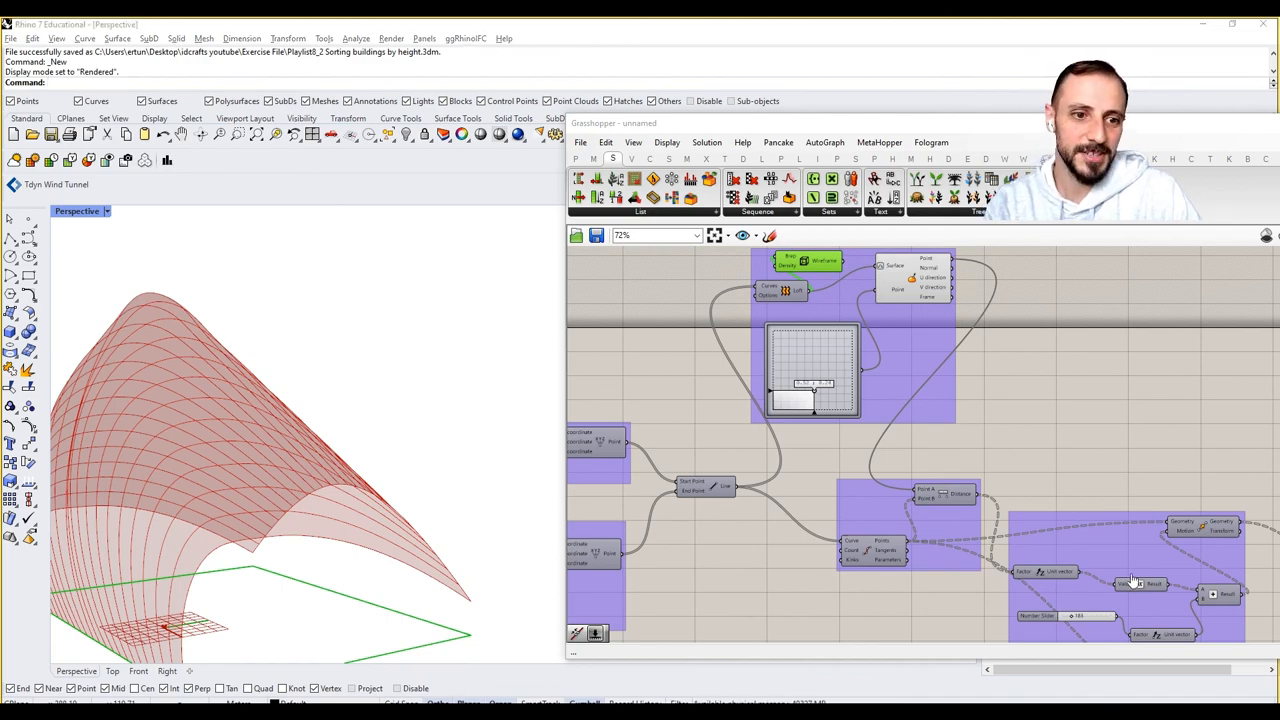